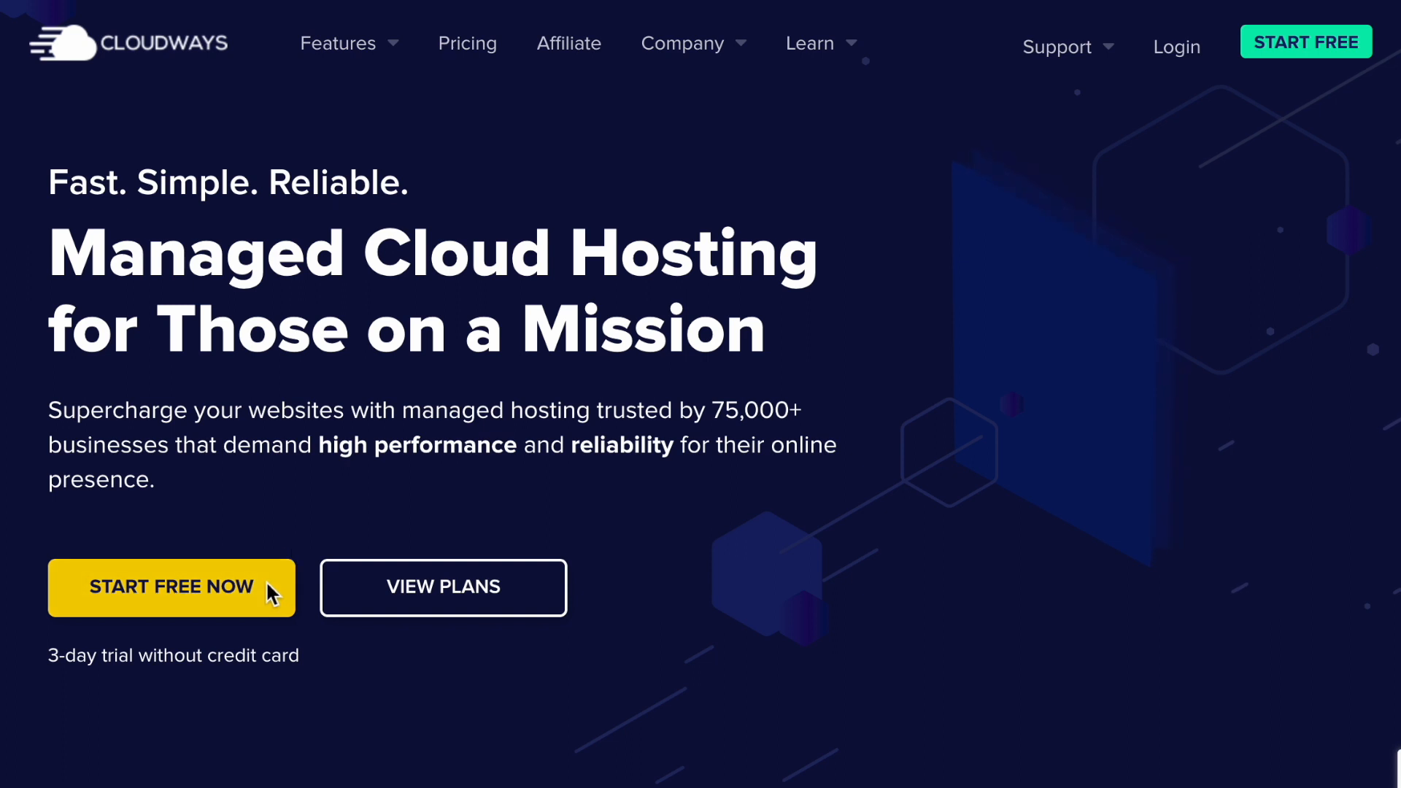
Create the free trial account with promo code WORKSMART applied and the terms accepted
click(173, 587)
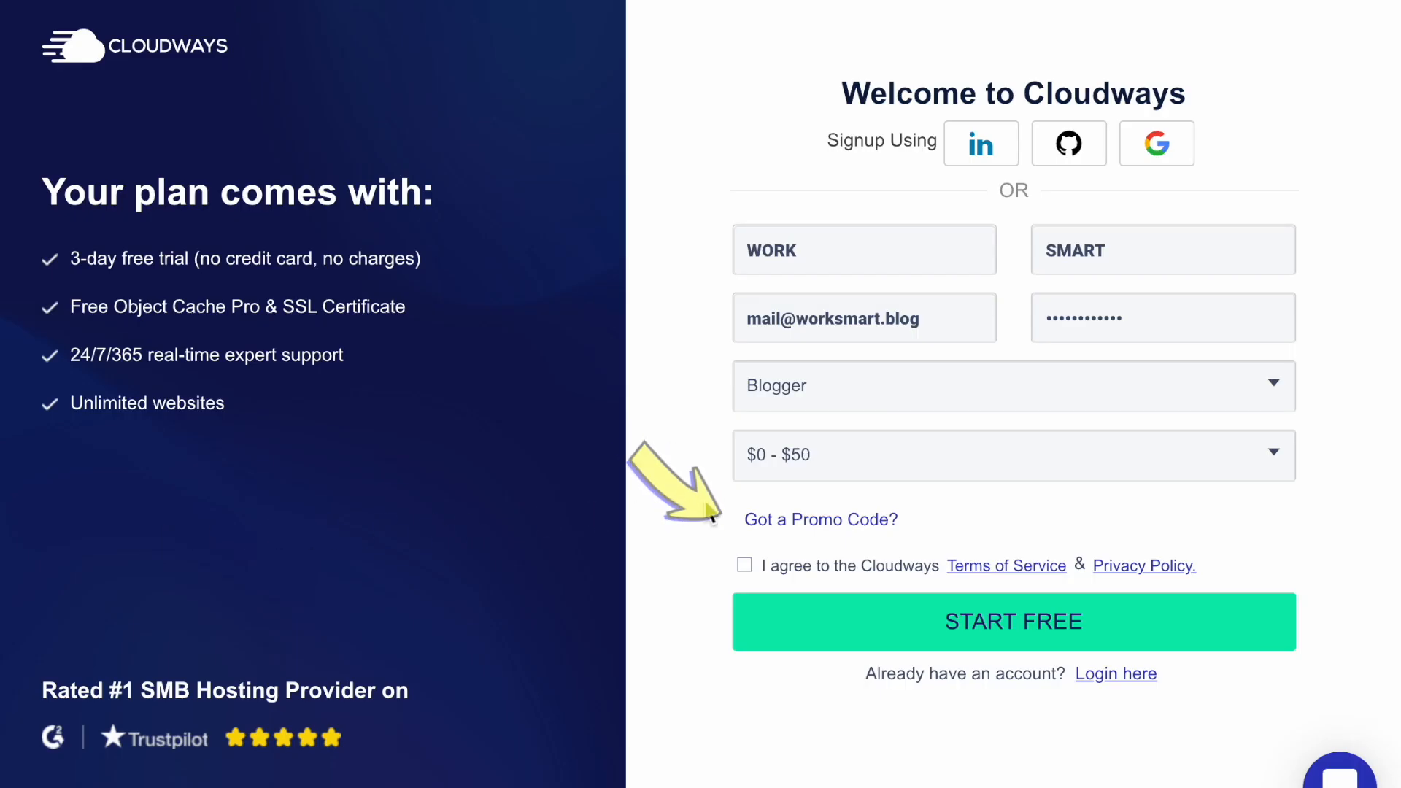
click(821, 519)
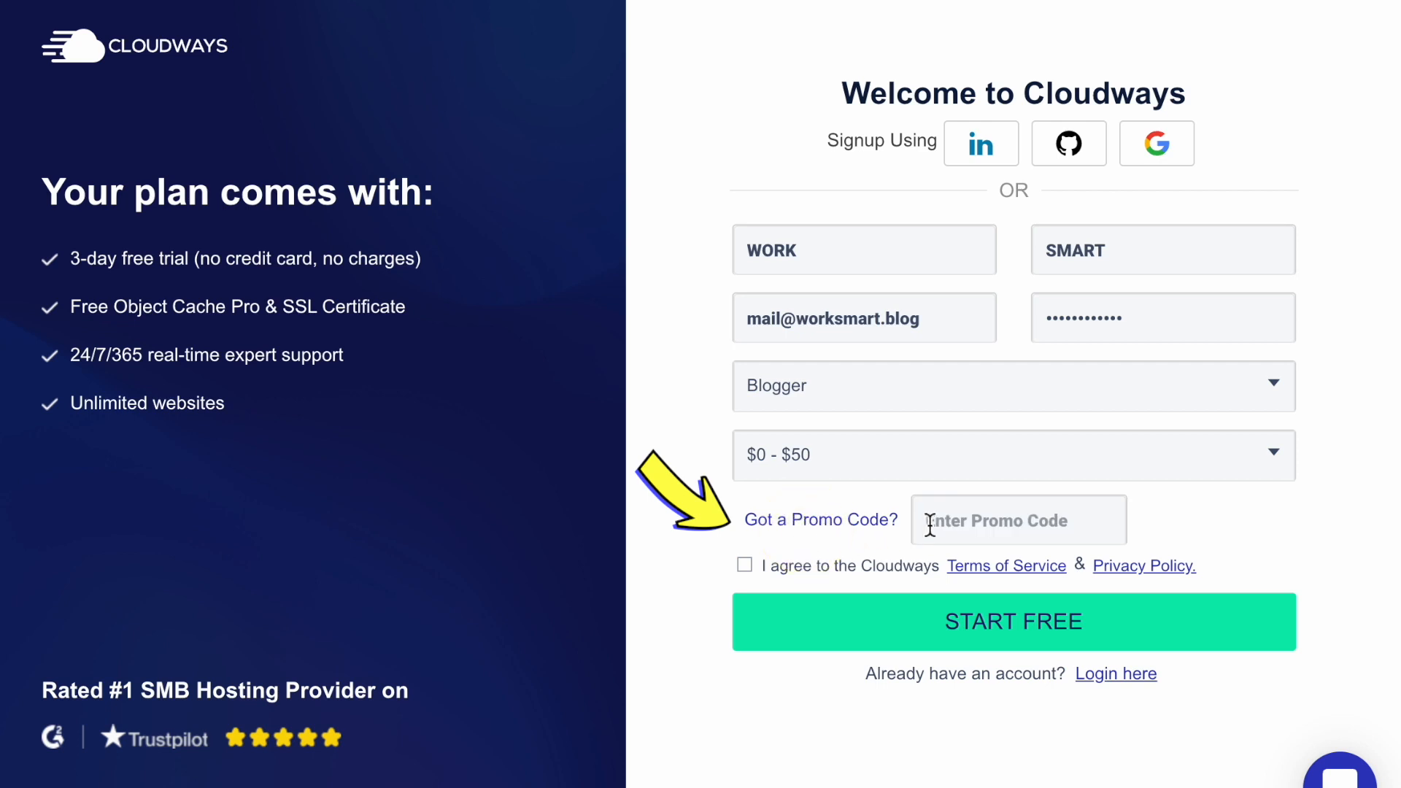
text(WORKSMART)
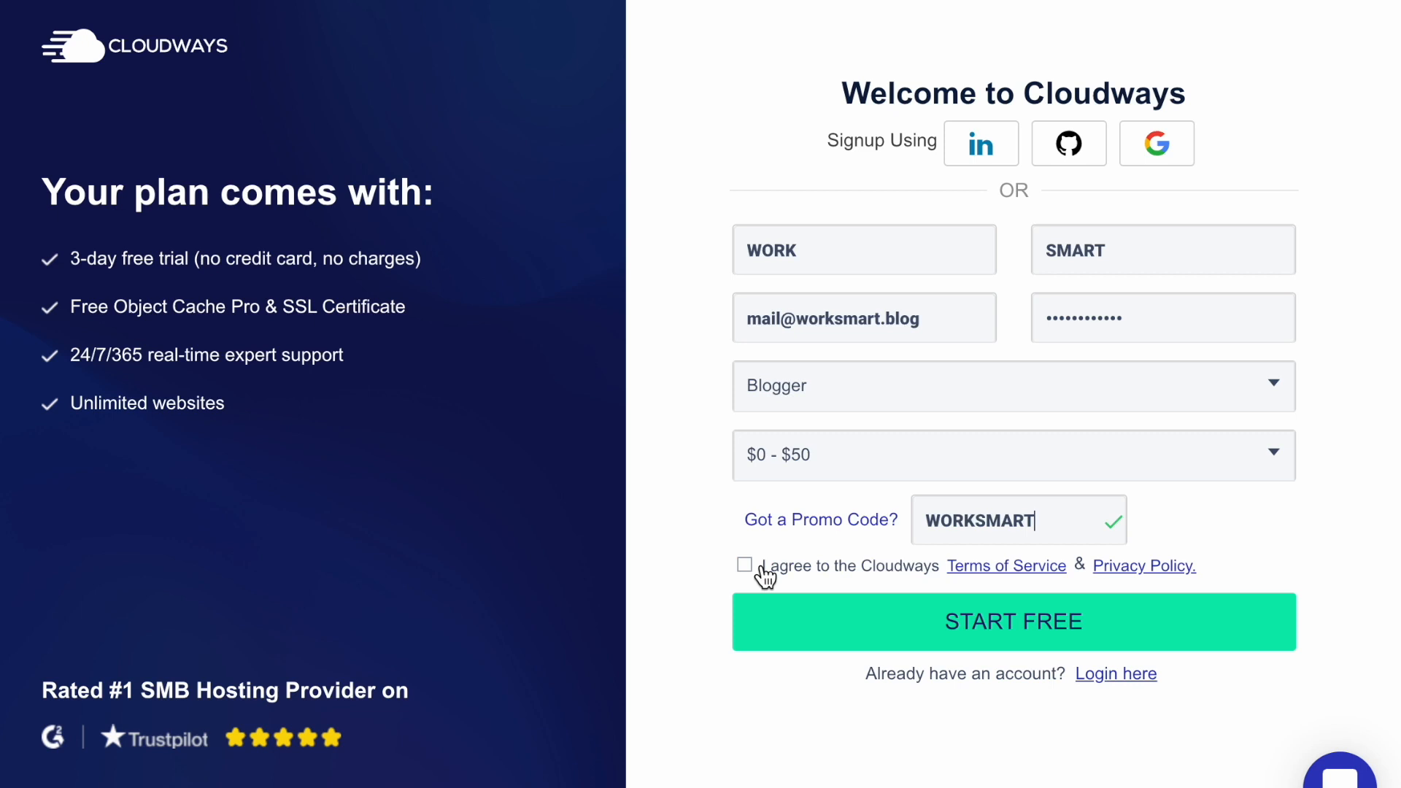
click(744, 565)
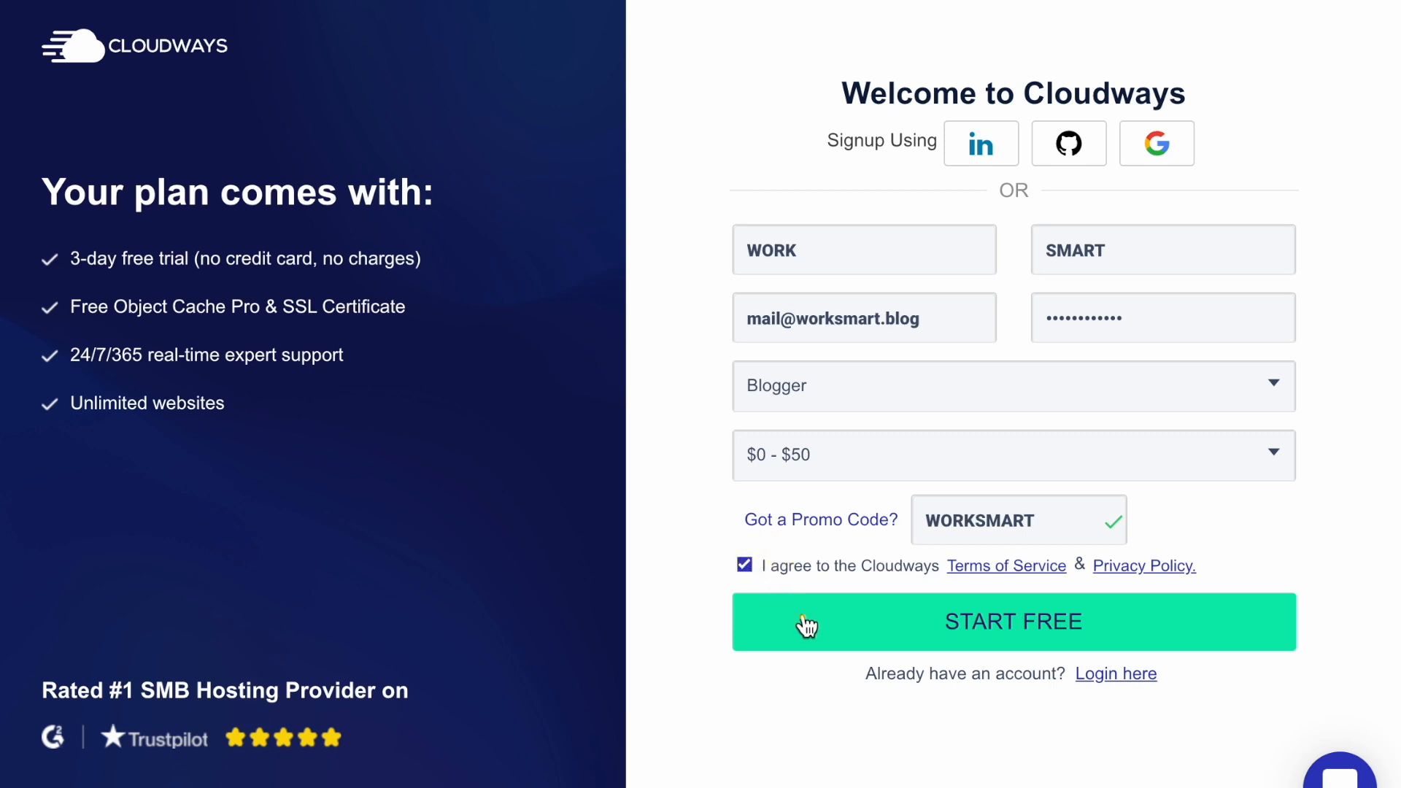
click(1014, 622)
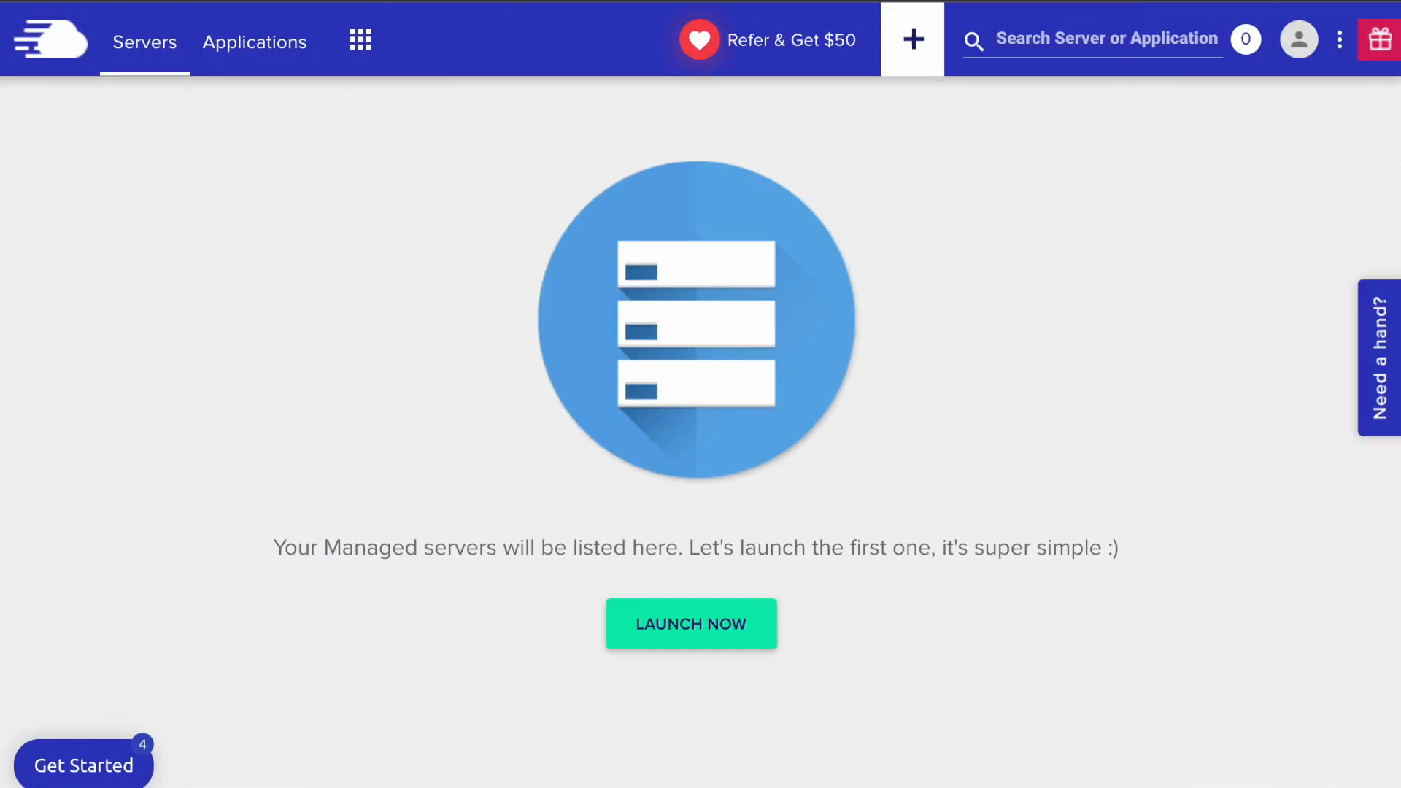
Start the first server launch with plain WordPress Version 6.0 as the application
click(692, 625)
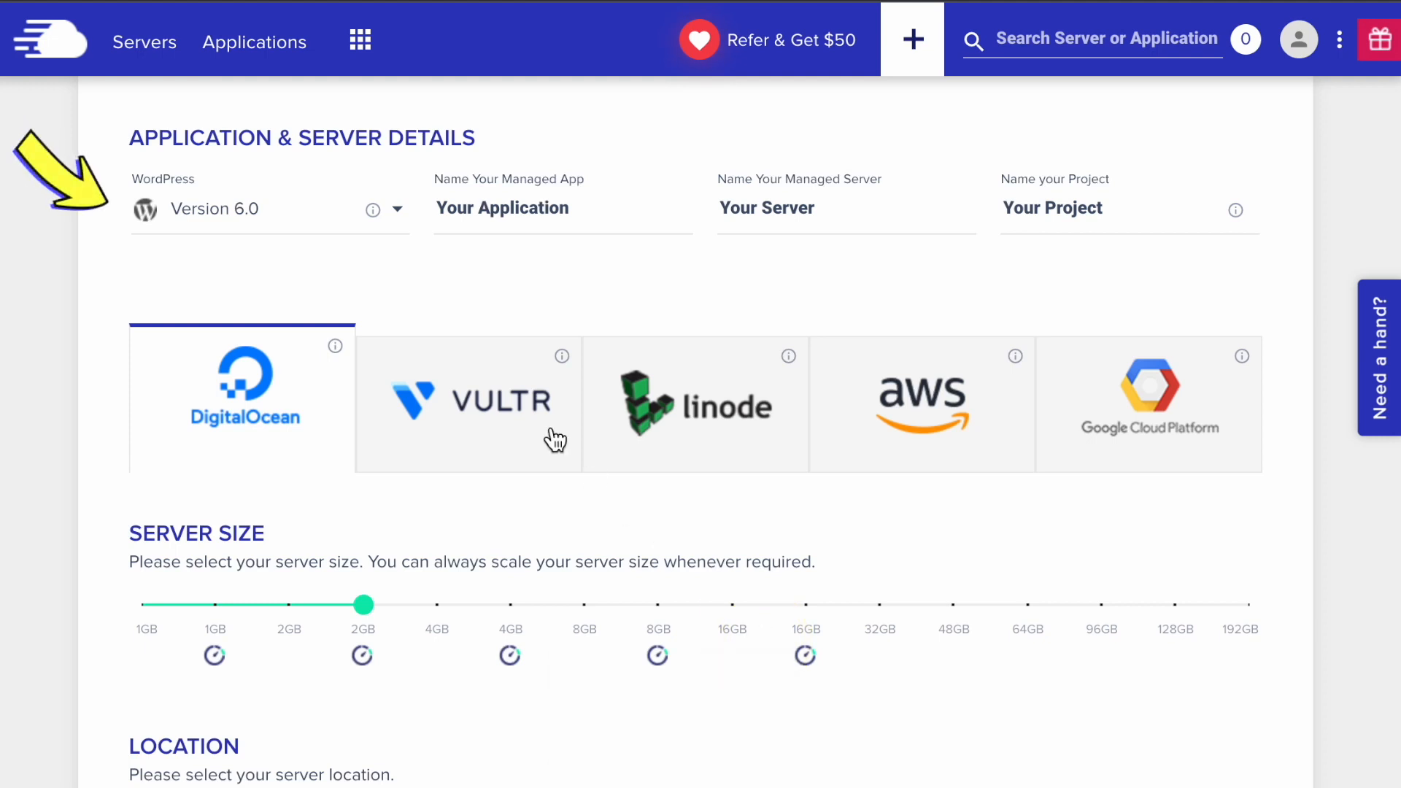
click(395, 210)
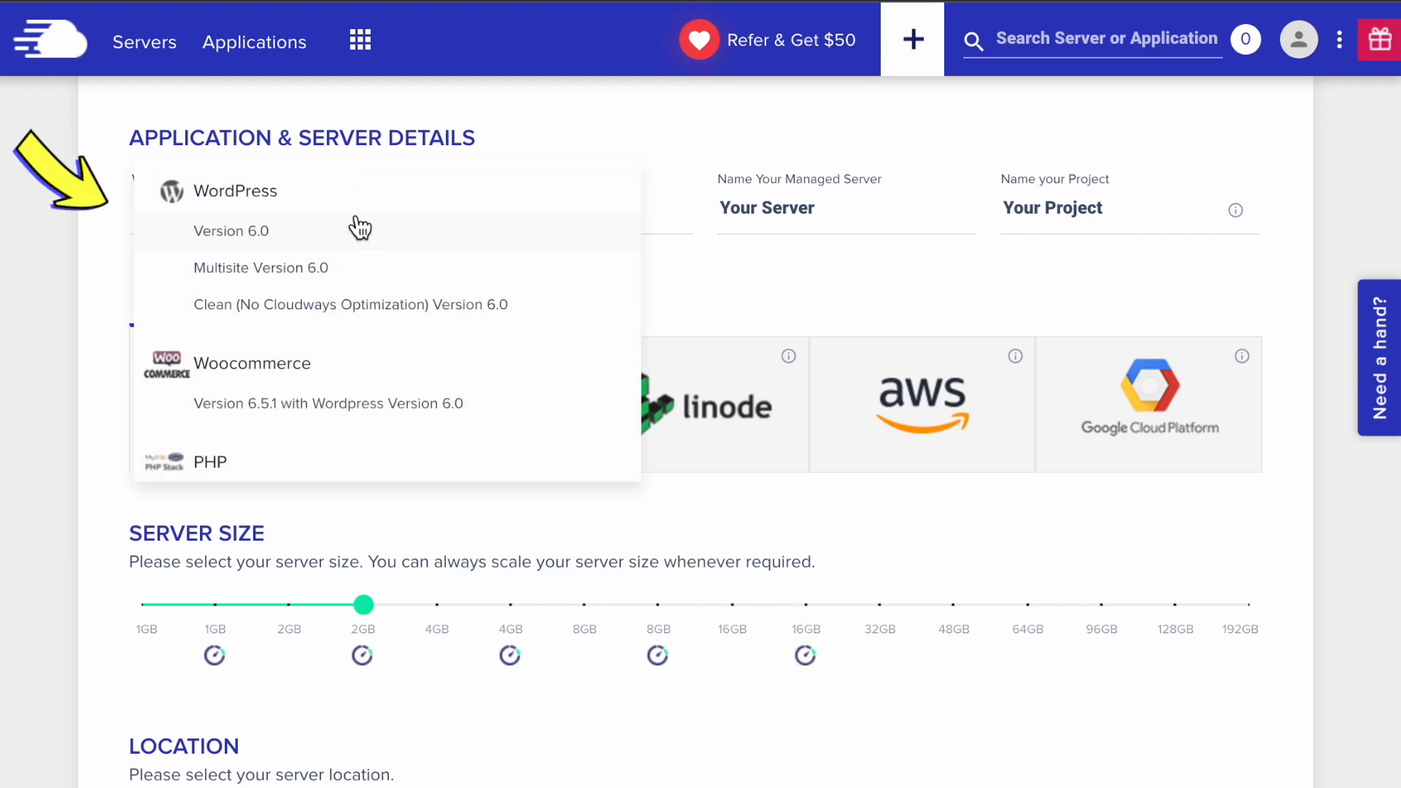
click(231, 231)
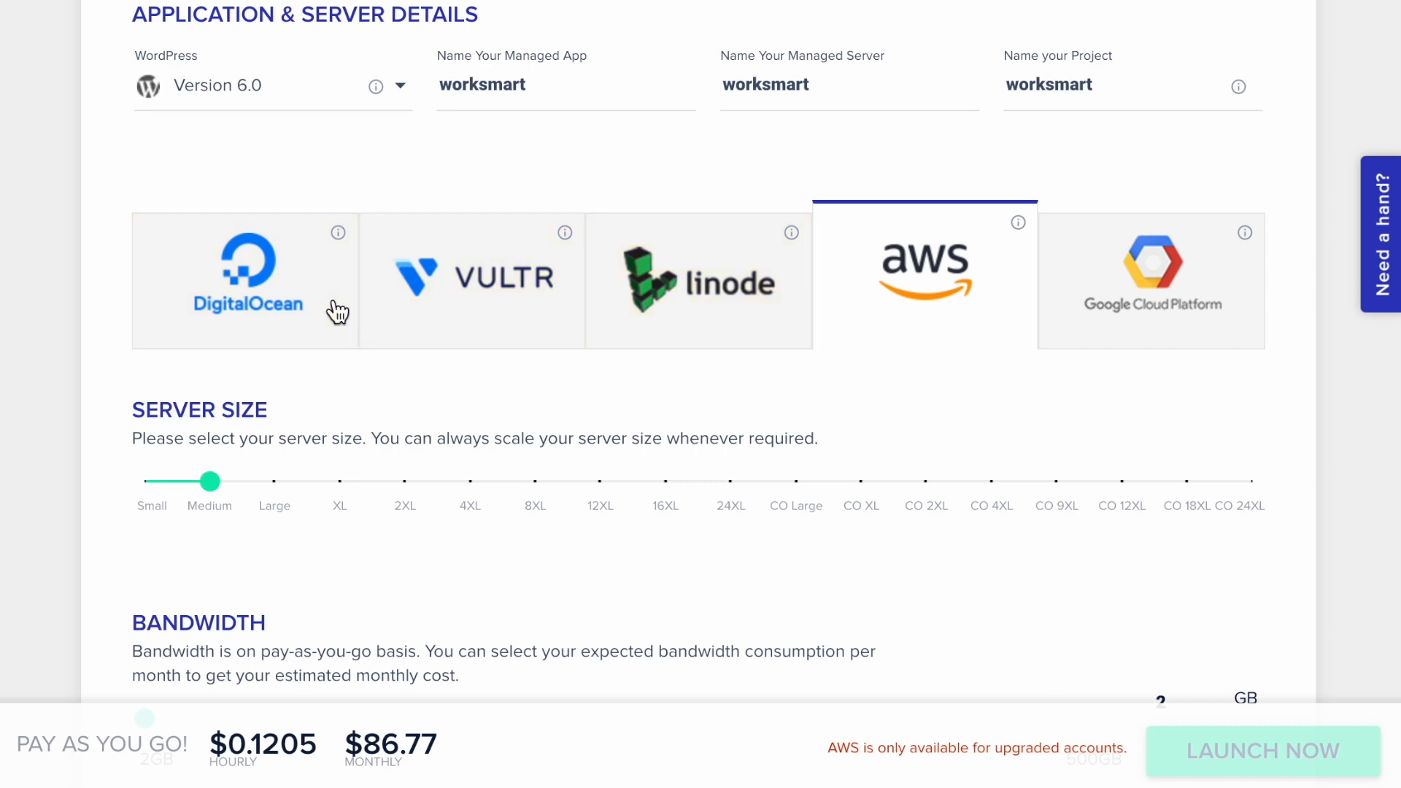
Choose Vultr High Frequency at 1GB located in USA - Silicon Valley
click(245, 279)
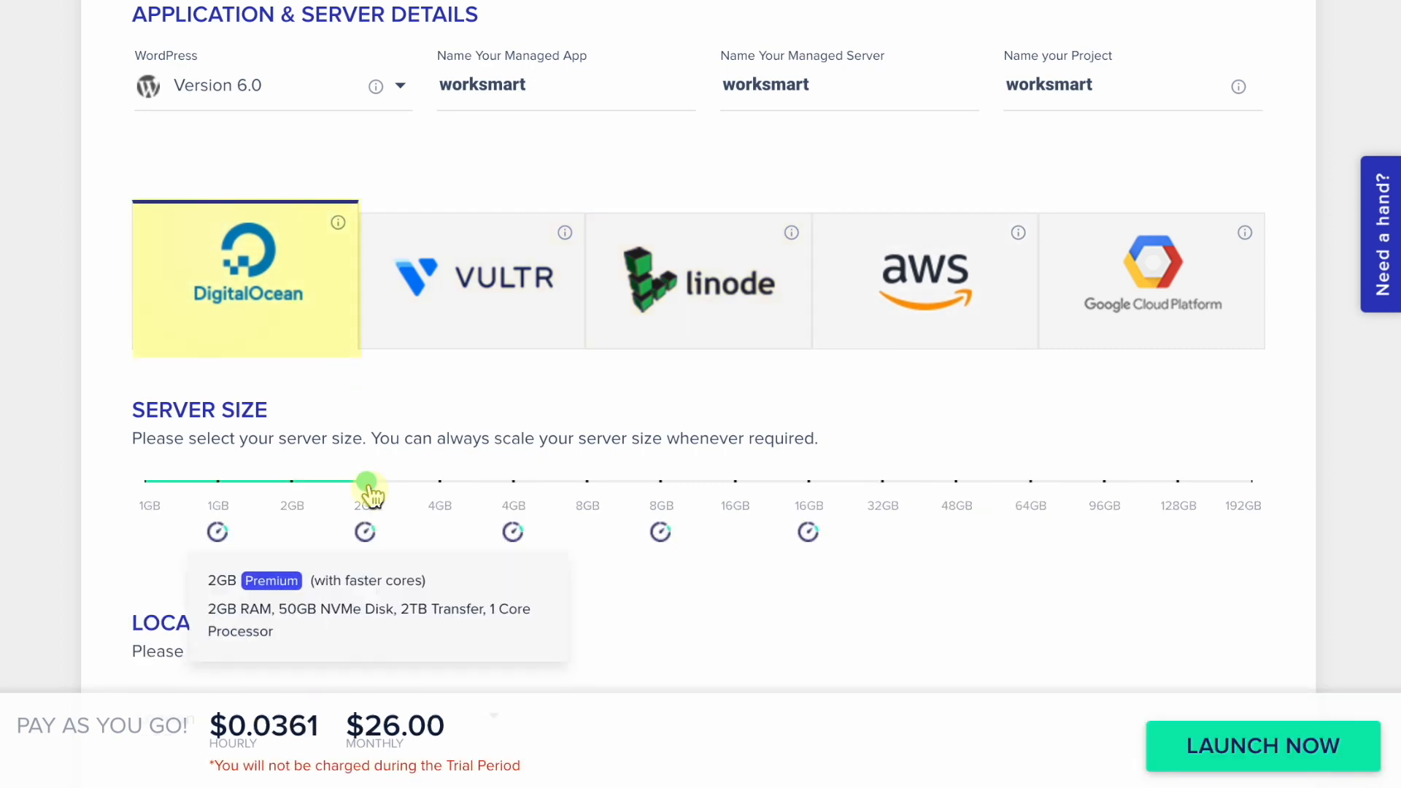
drag(369, 480, 144, 480)
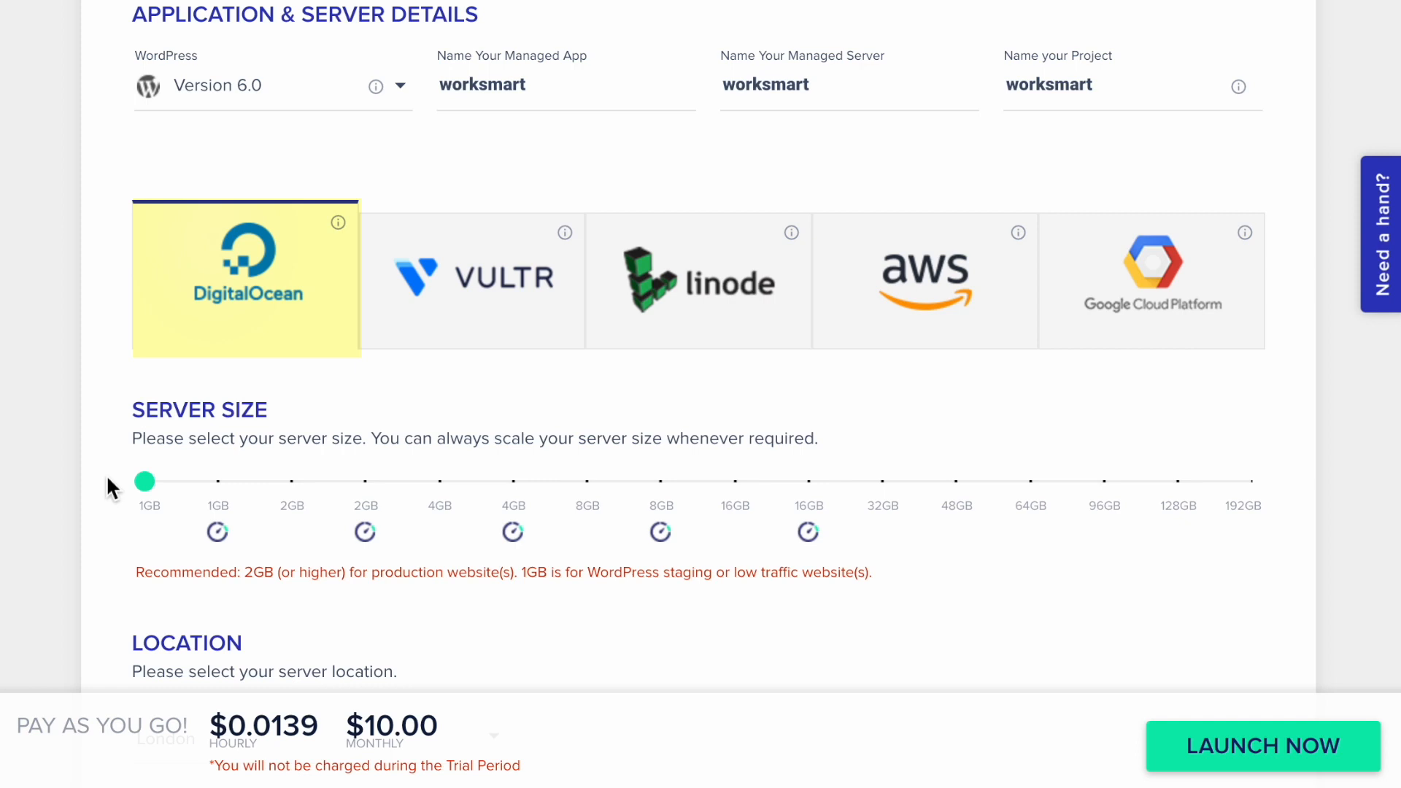
mouse_move(511, 344)
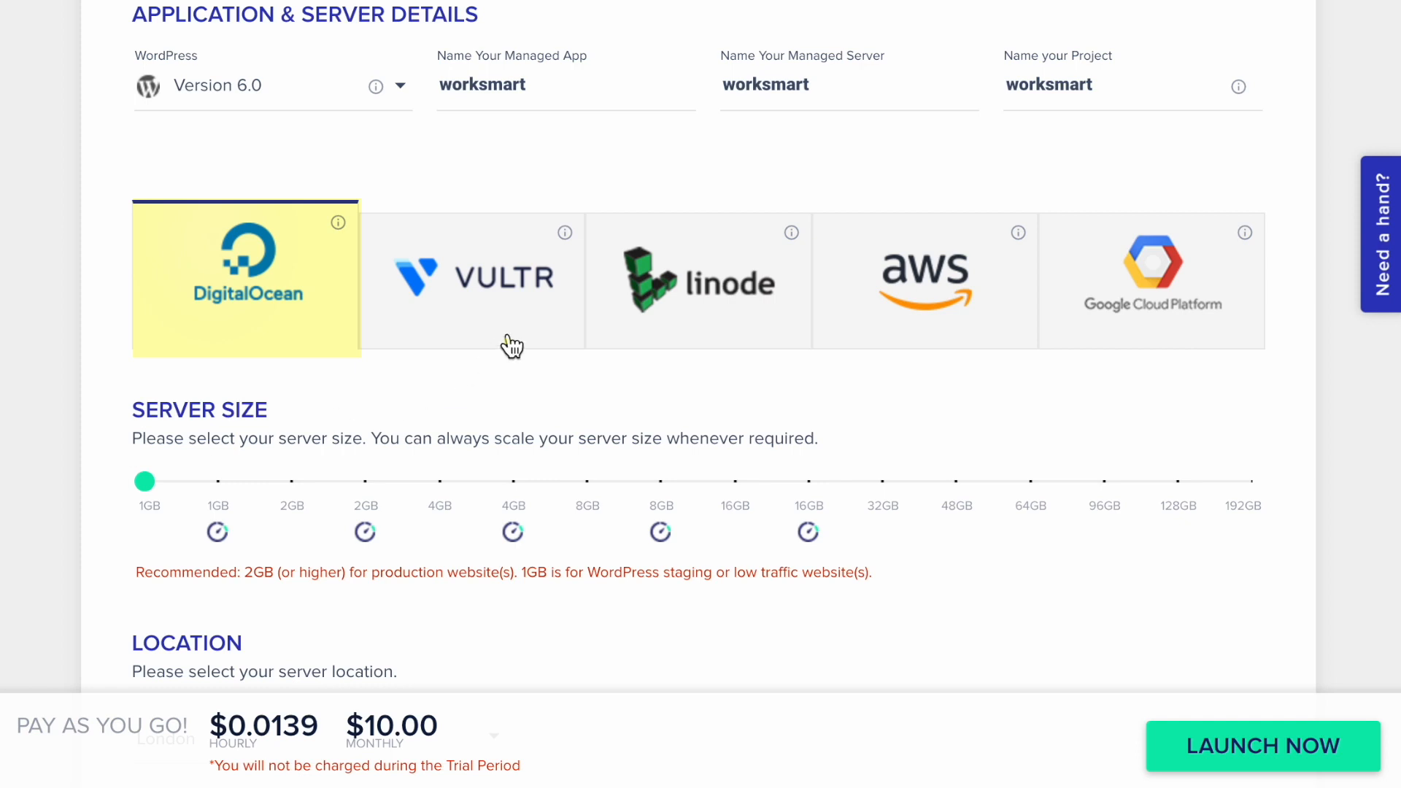
click(472, 278)
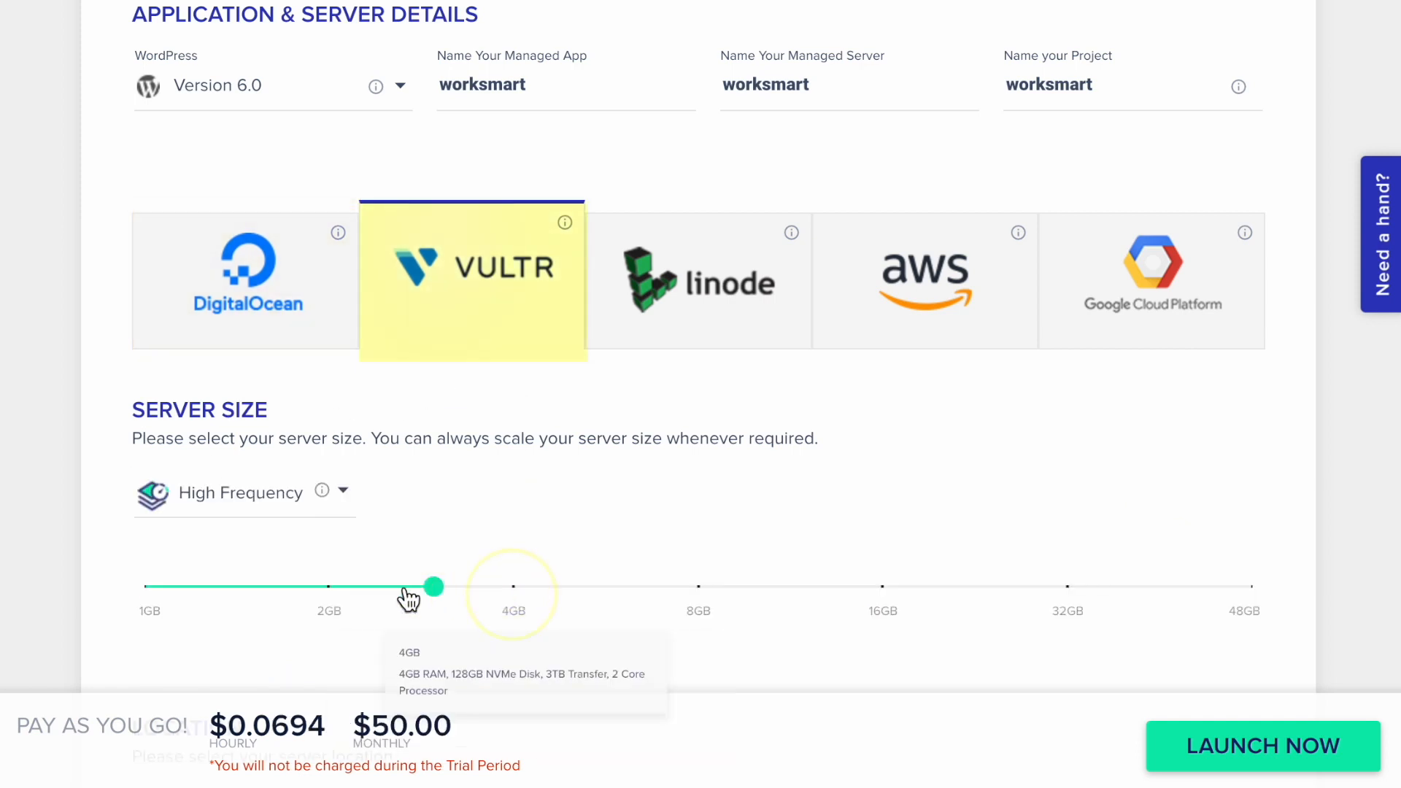
drag(434, 587, 144, 587)
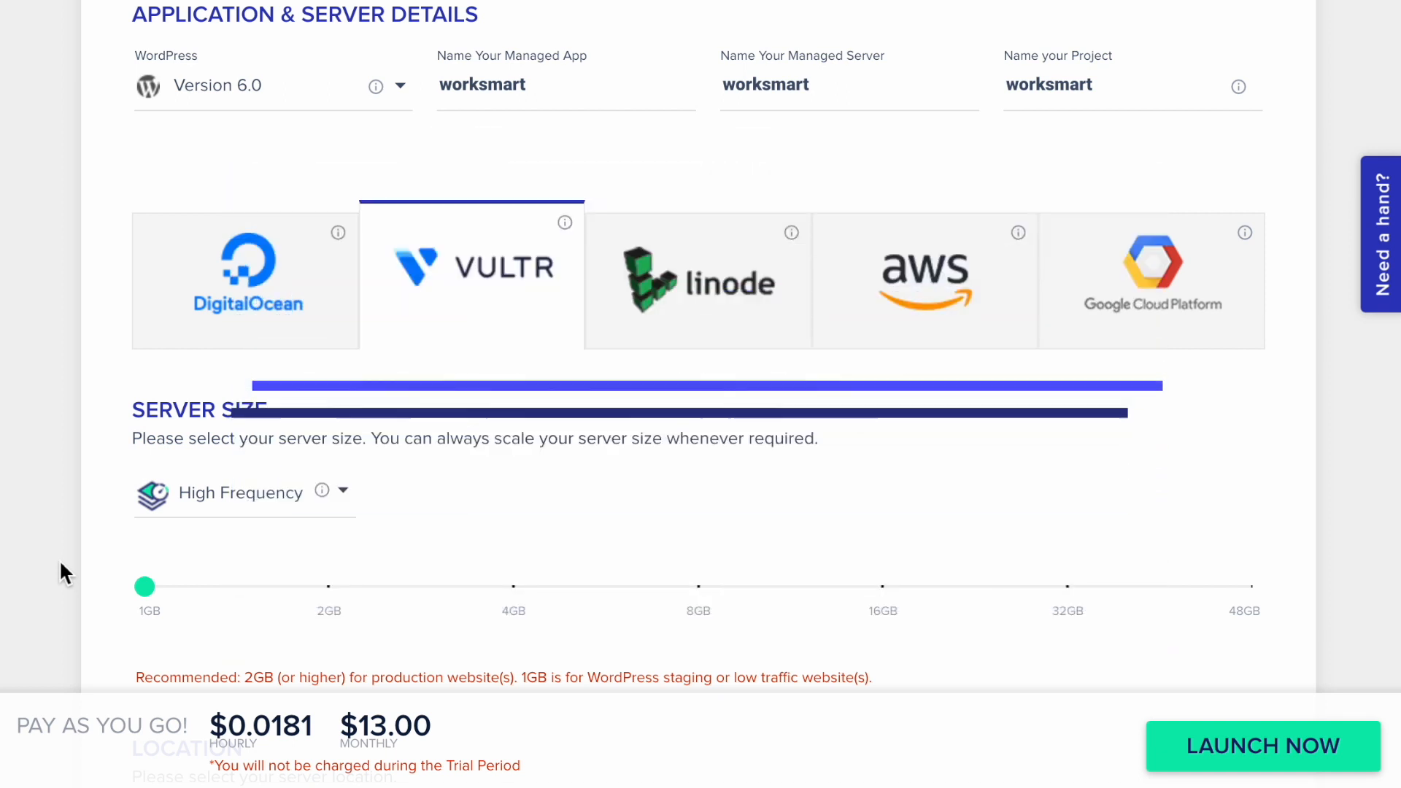
scroll(down, 3)
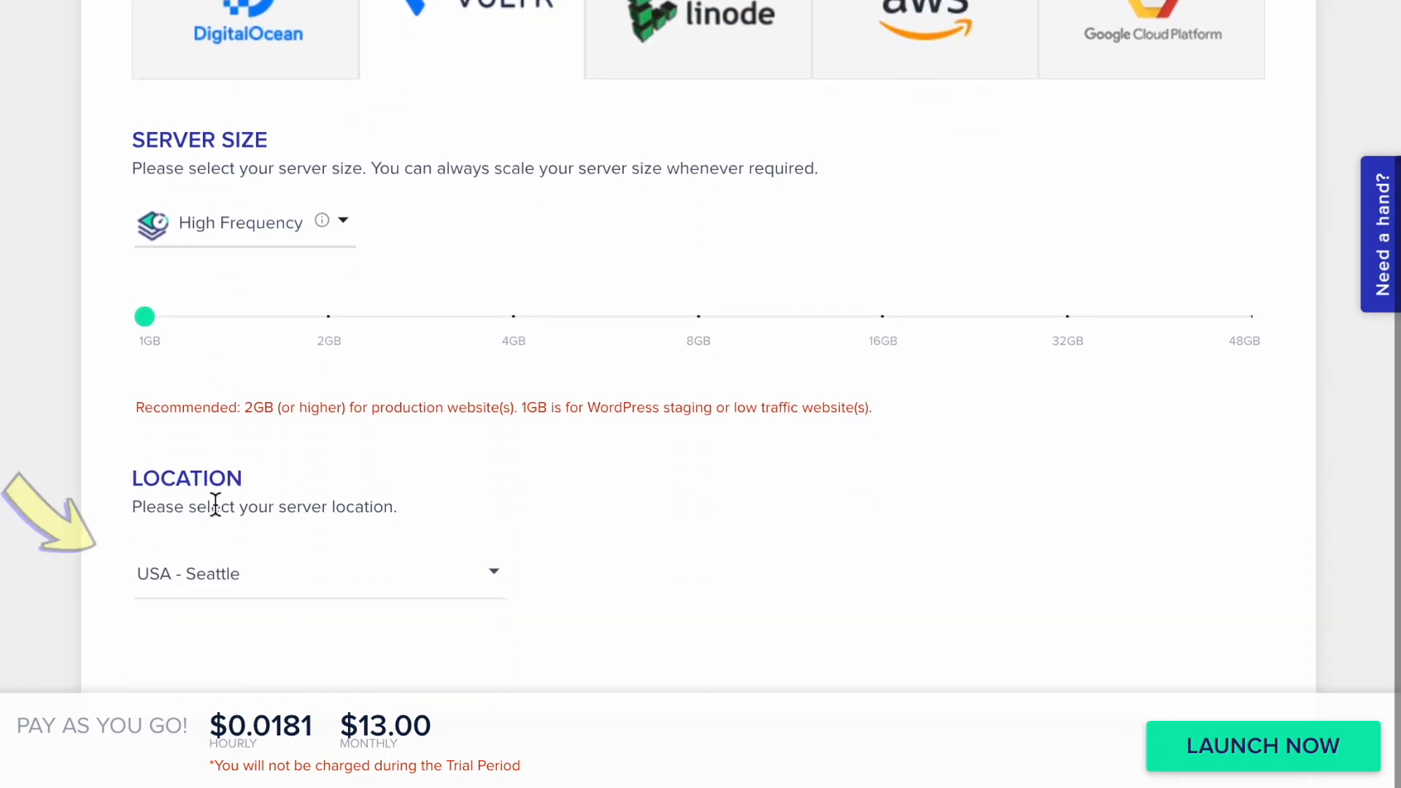
click(321, 575)
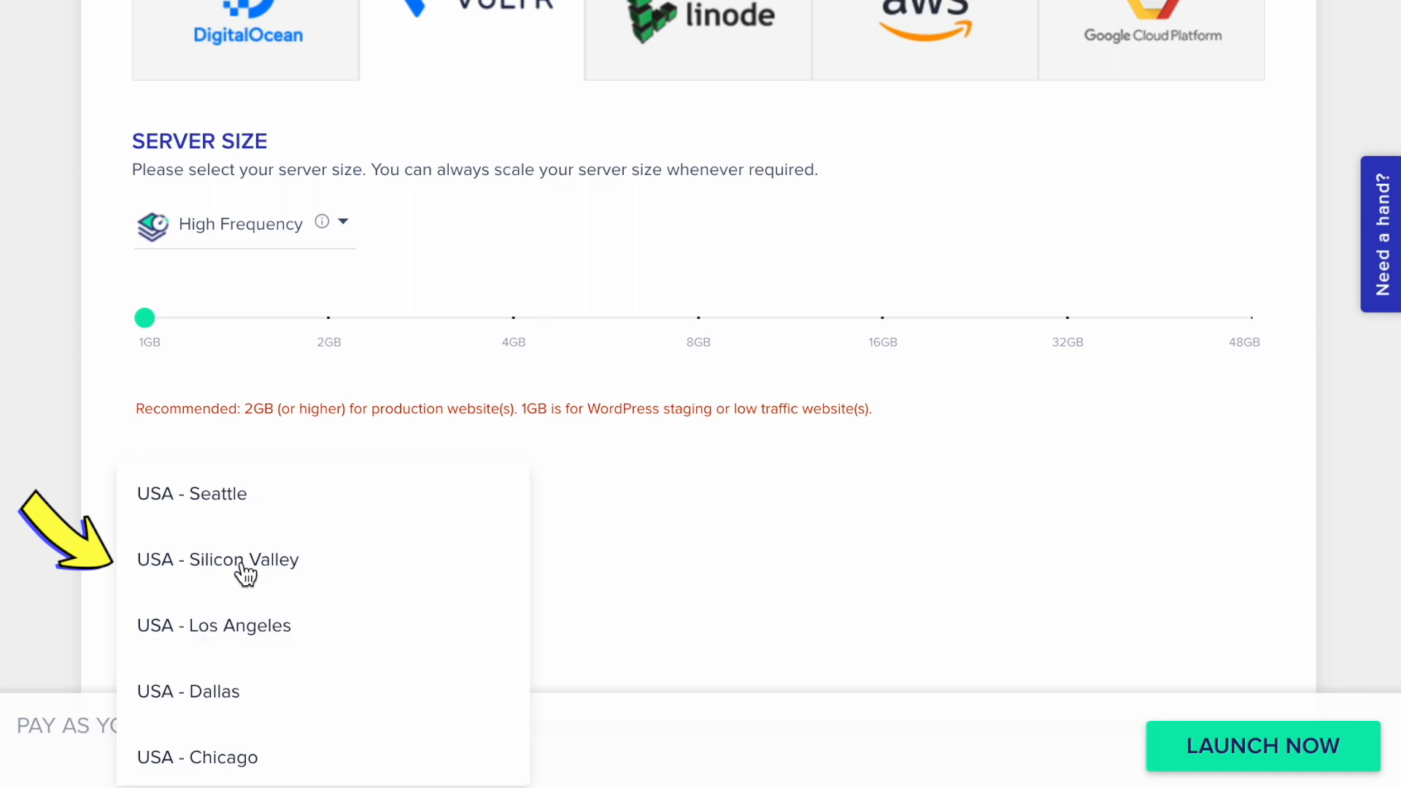
click(218, 560)
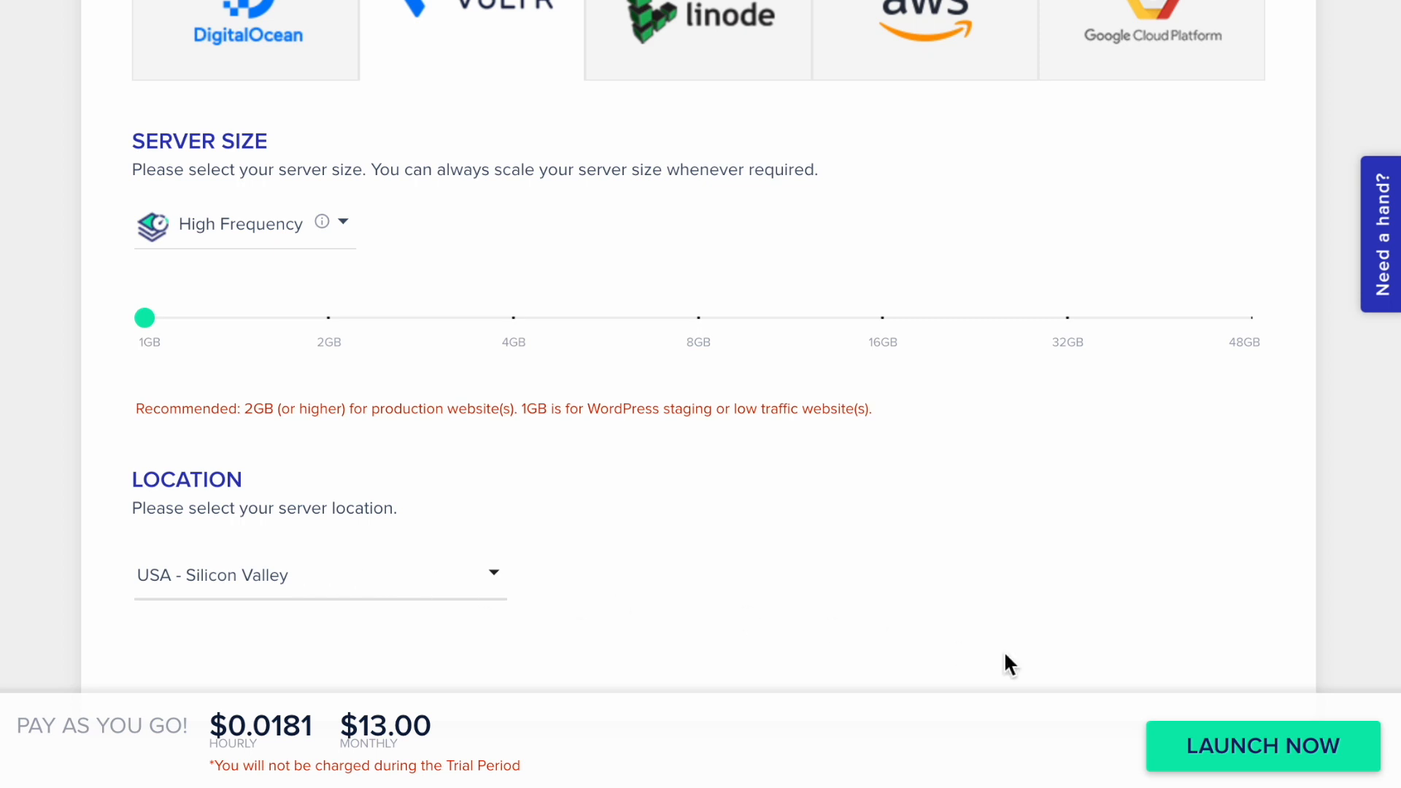
Launch the server, then copy the worksmart app's public IP 45.77.185.57
click(1262, 746)
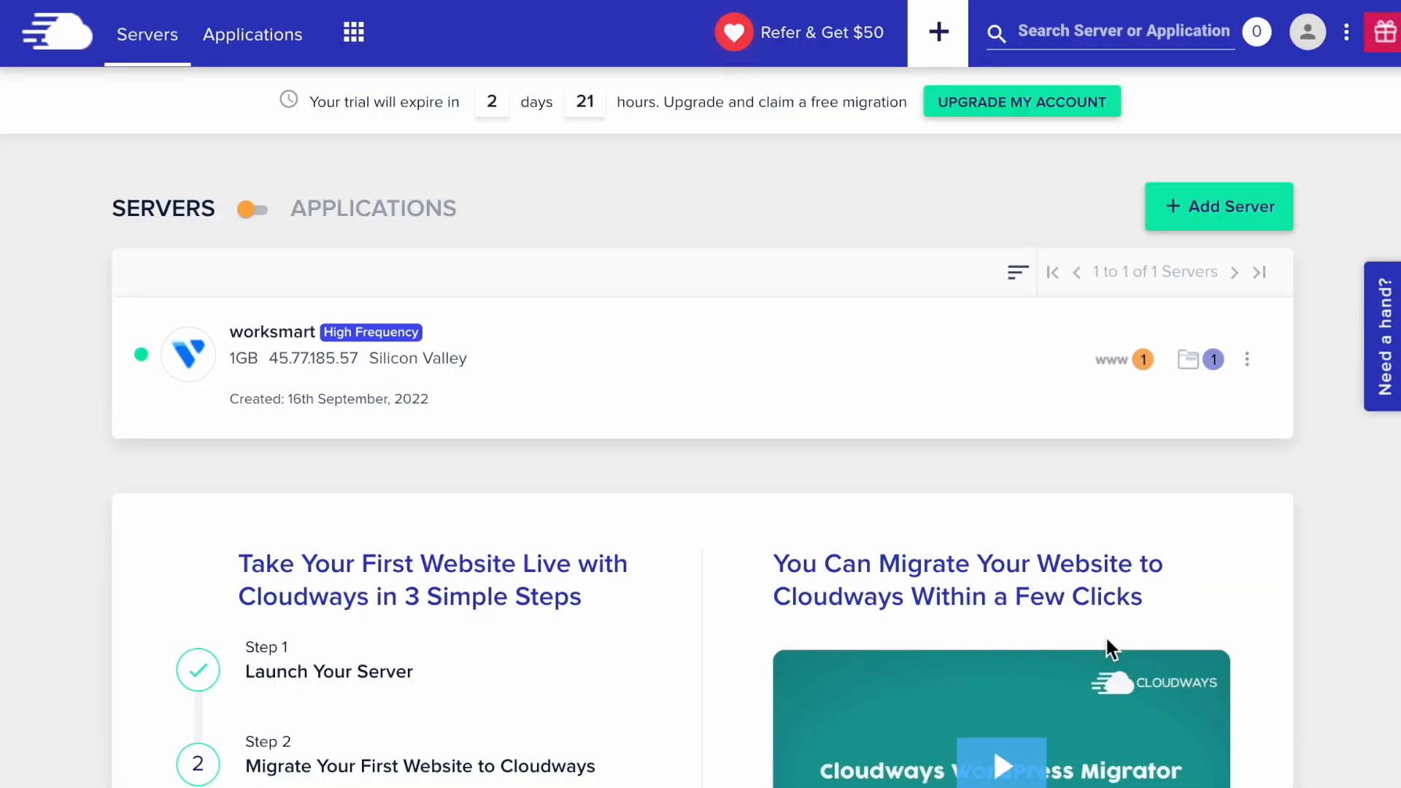
click(254, 35)
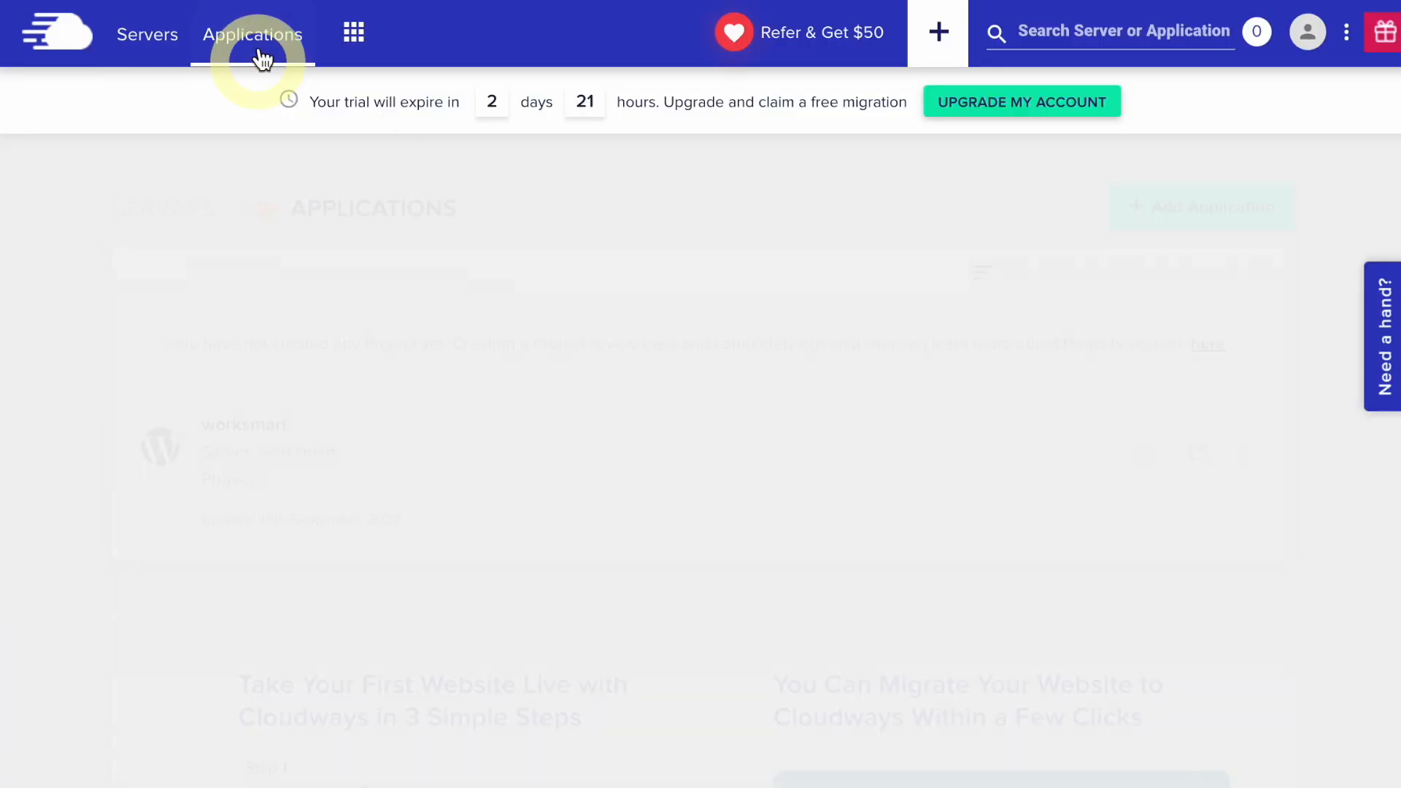
click(253, 35)
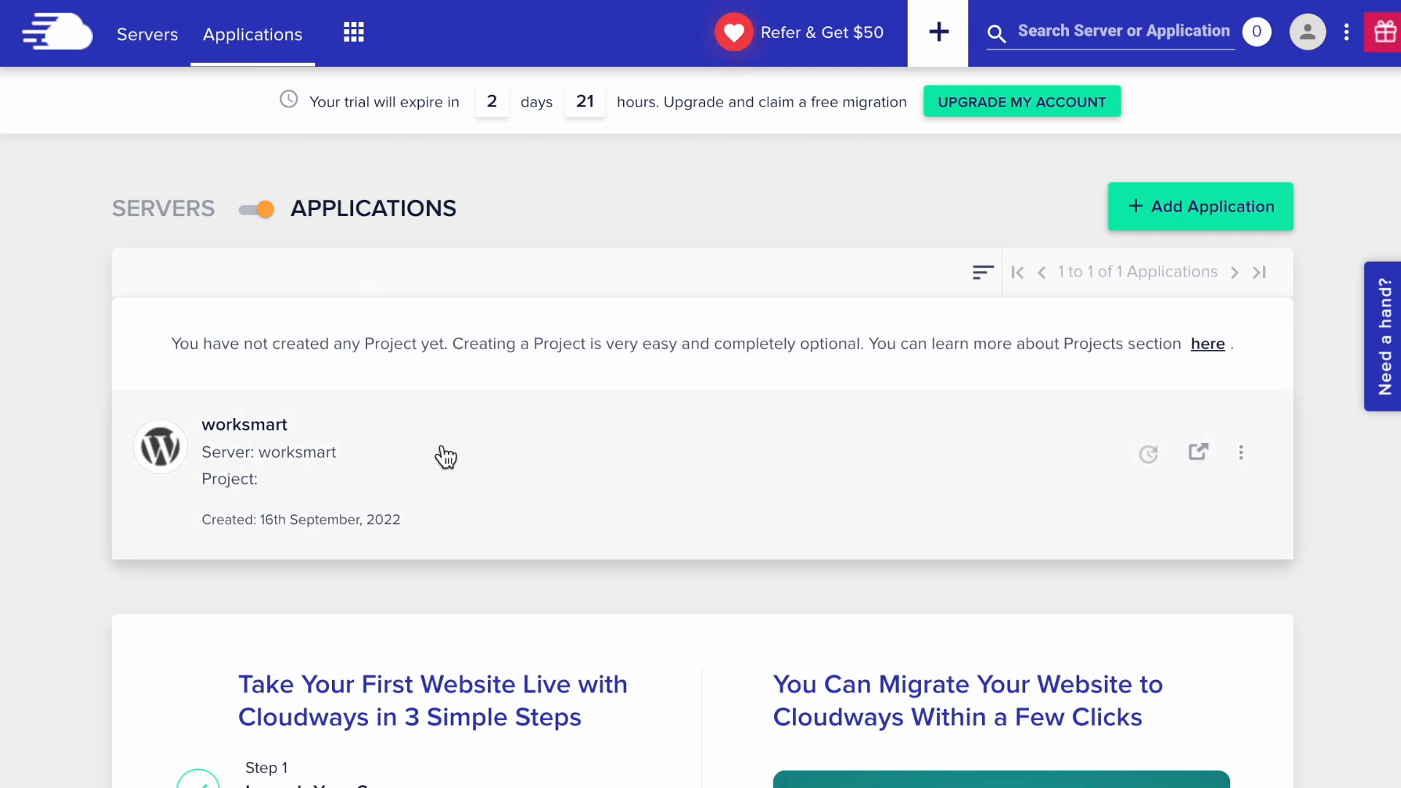
click(246, 425)
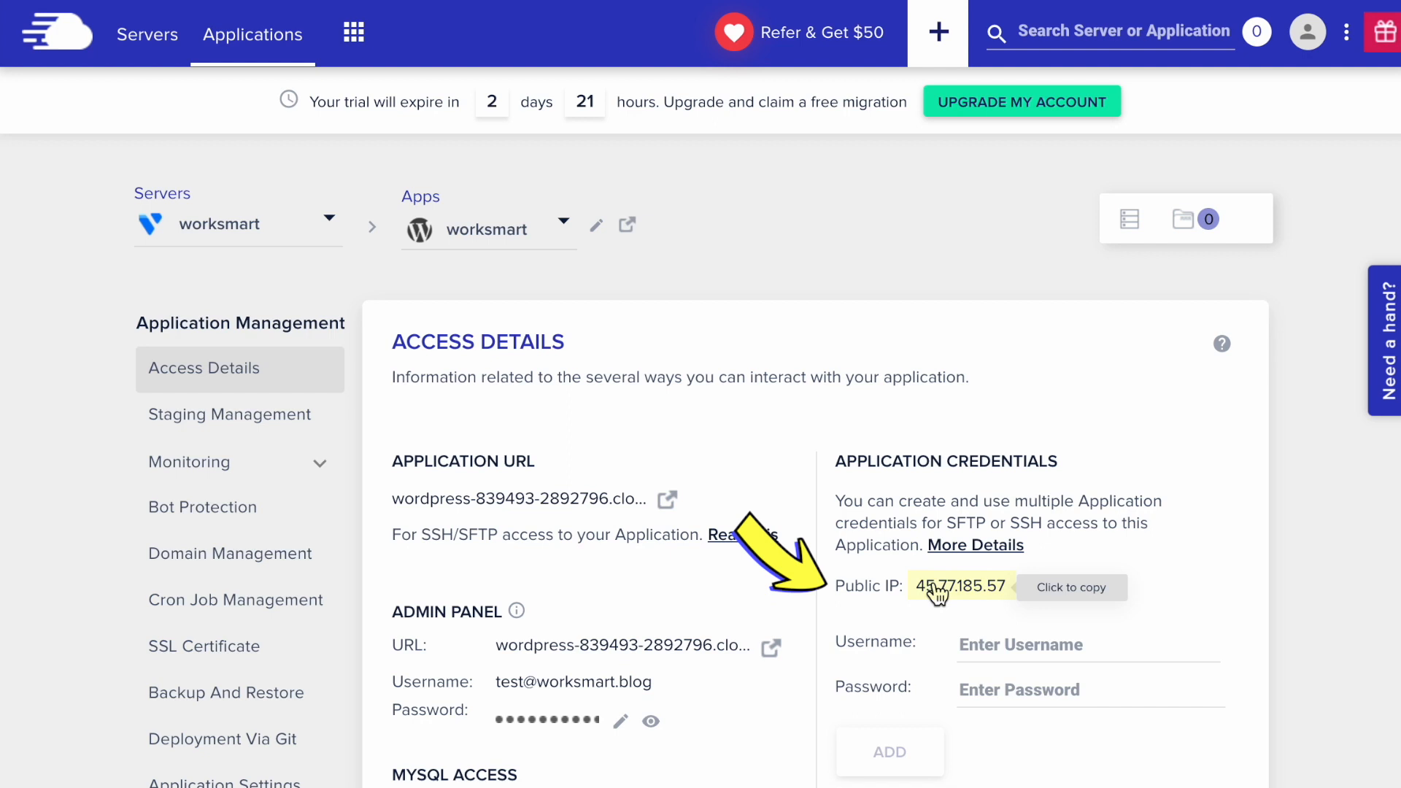
click(961, 587)
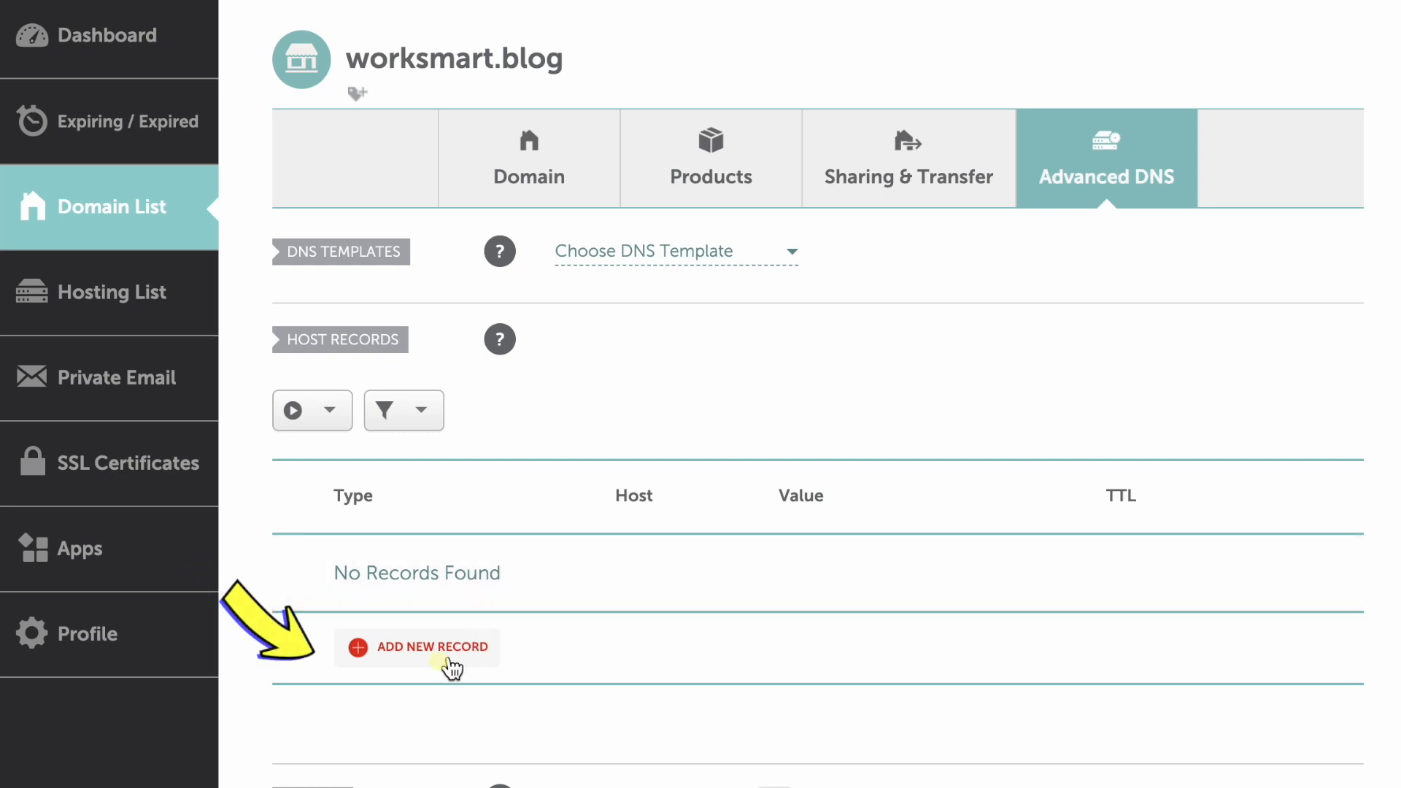
Add an A record with host @ and value 45.77.185.57 and save it
click(430, 647)
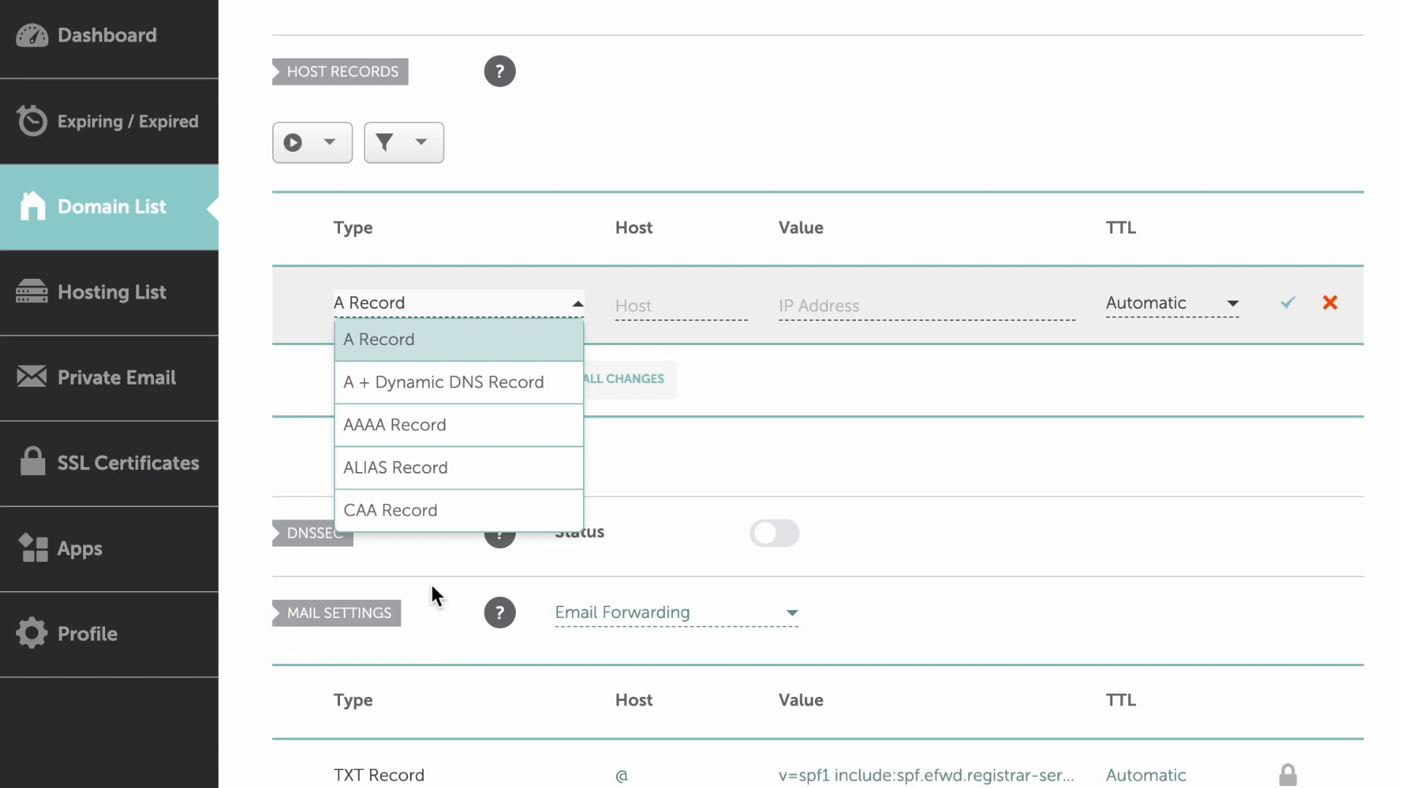
click(378, 339)
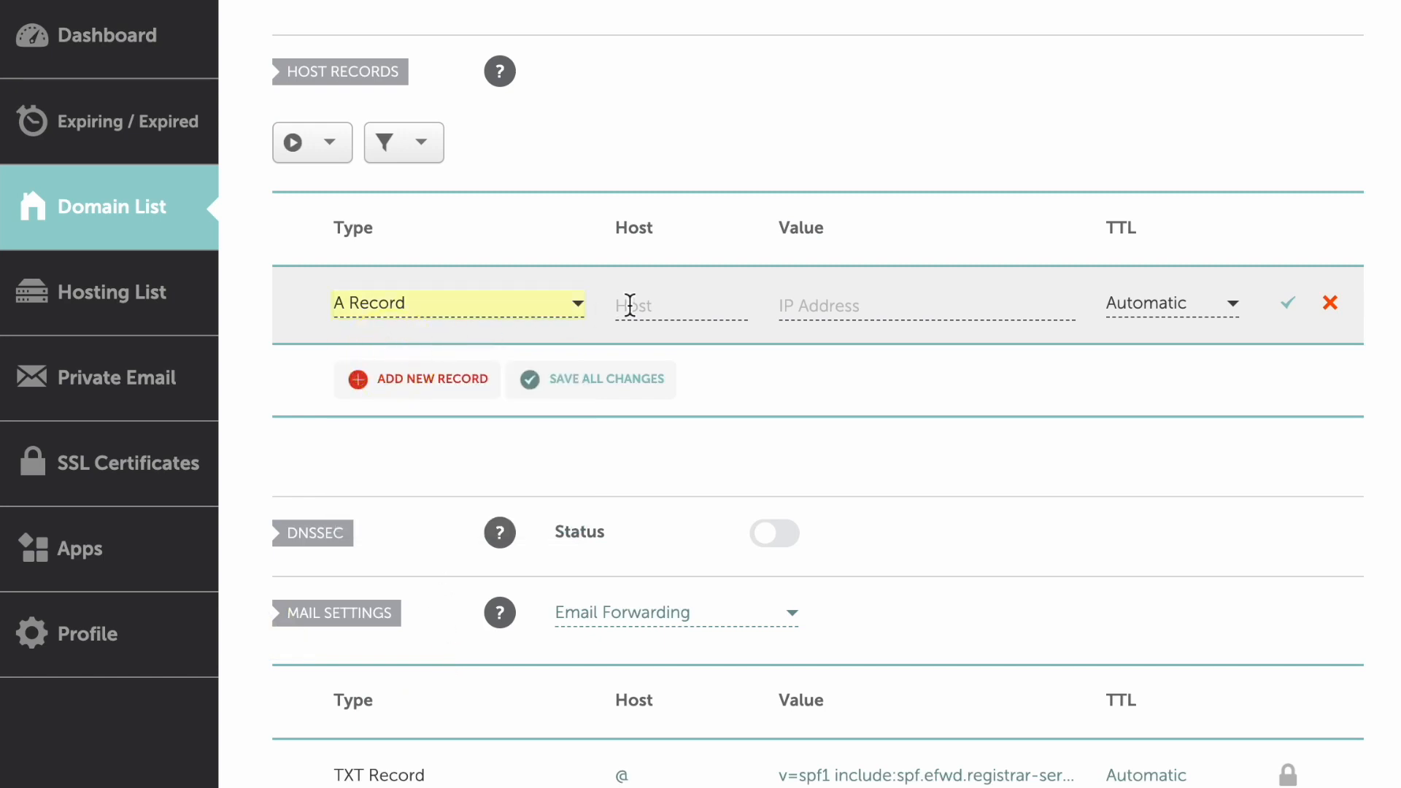
text(@)
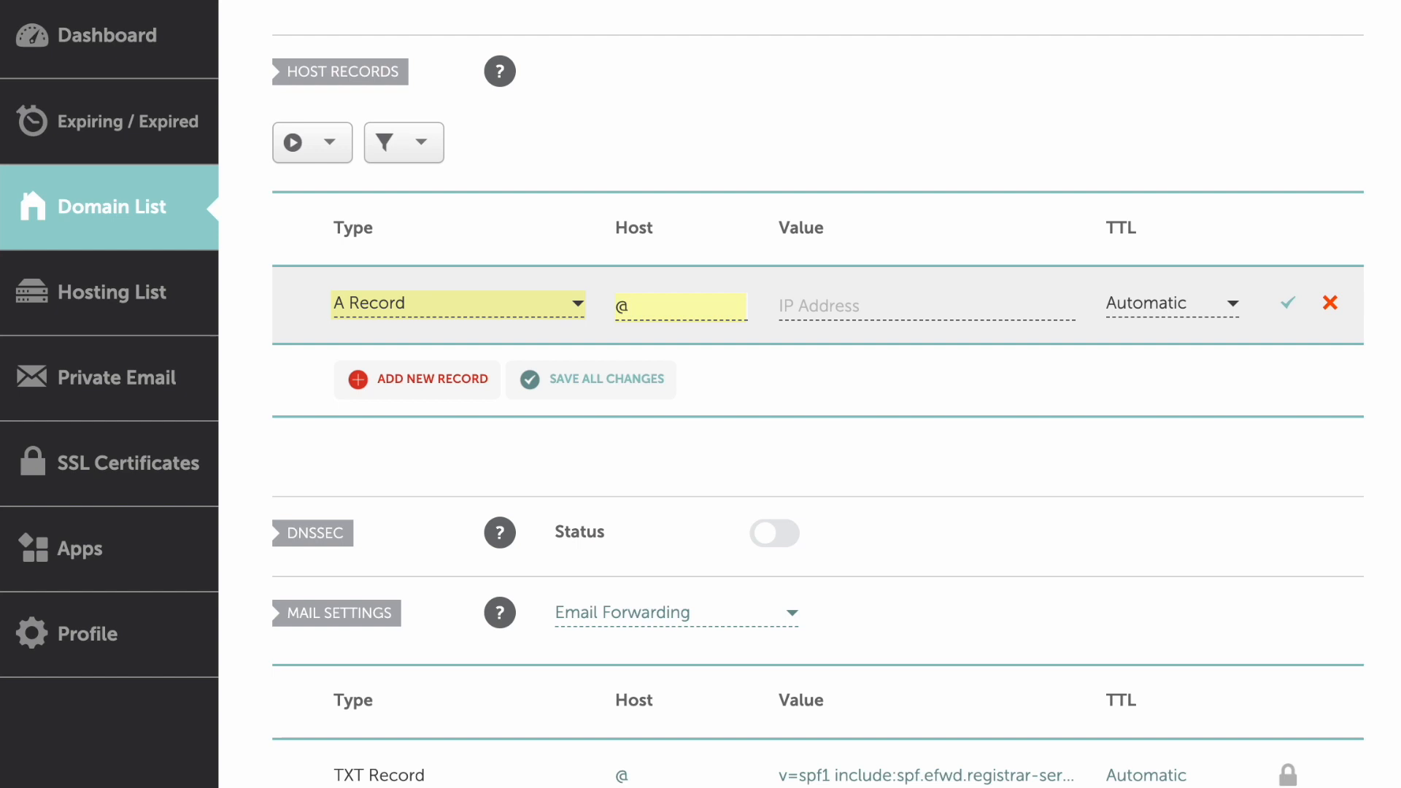
click(925, 307)
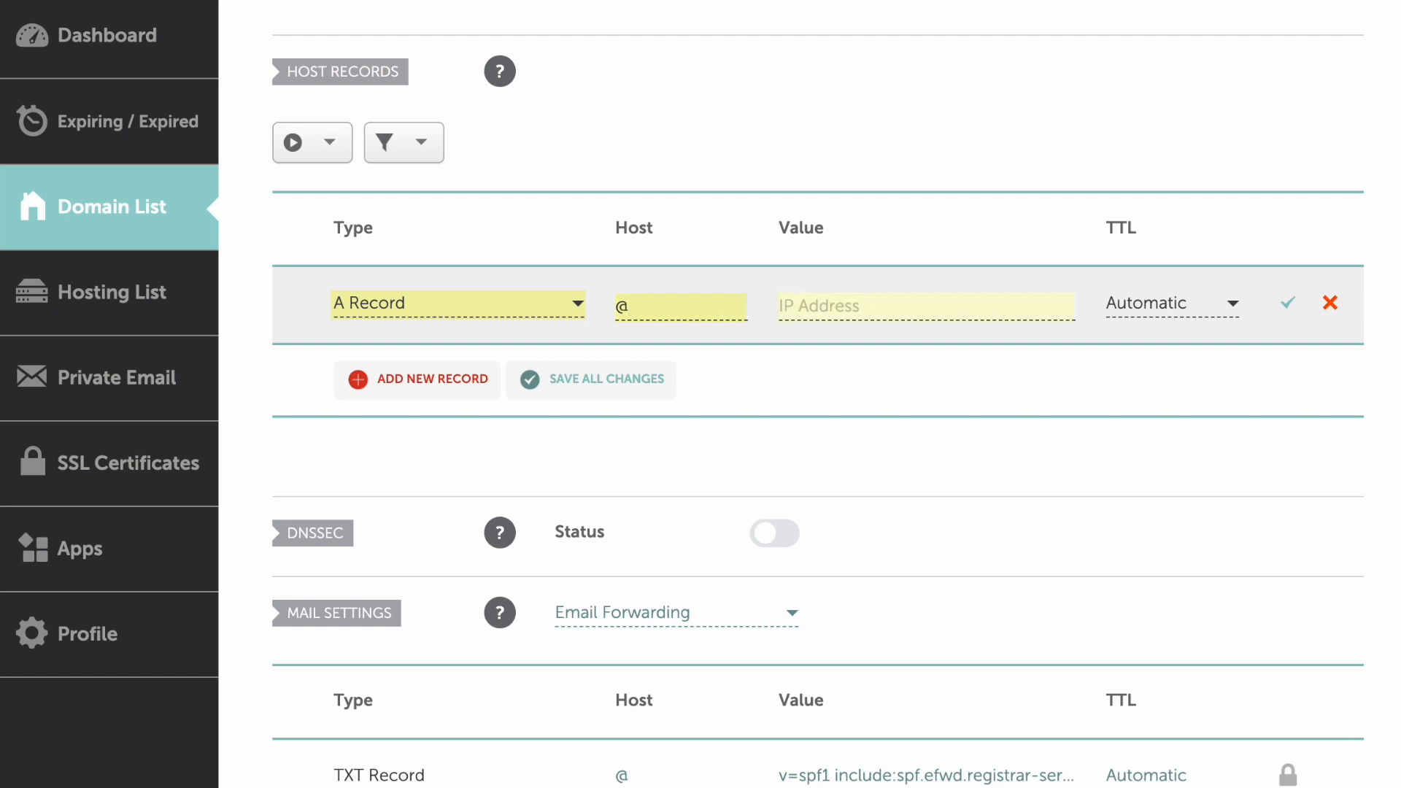
text(45.77.185.57)
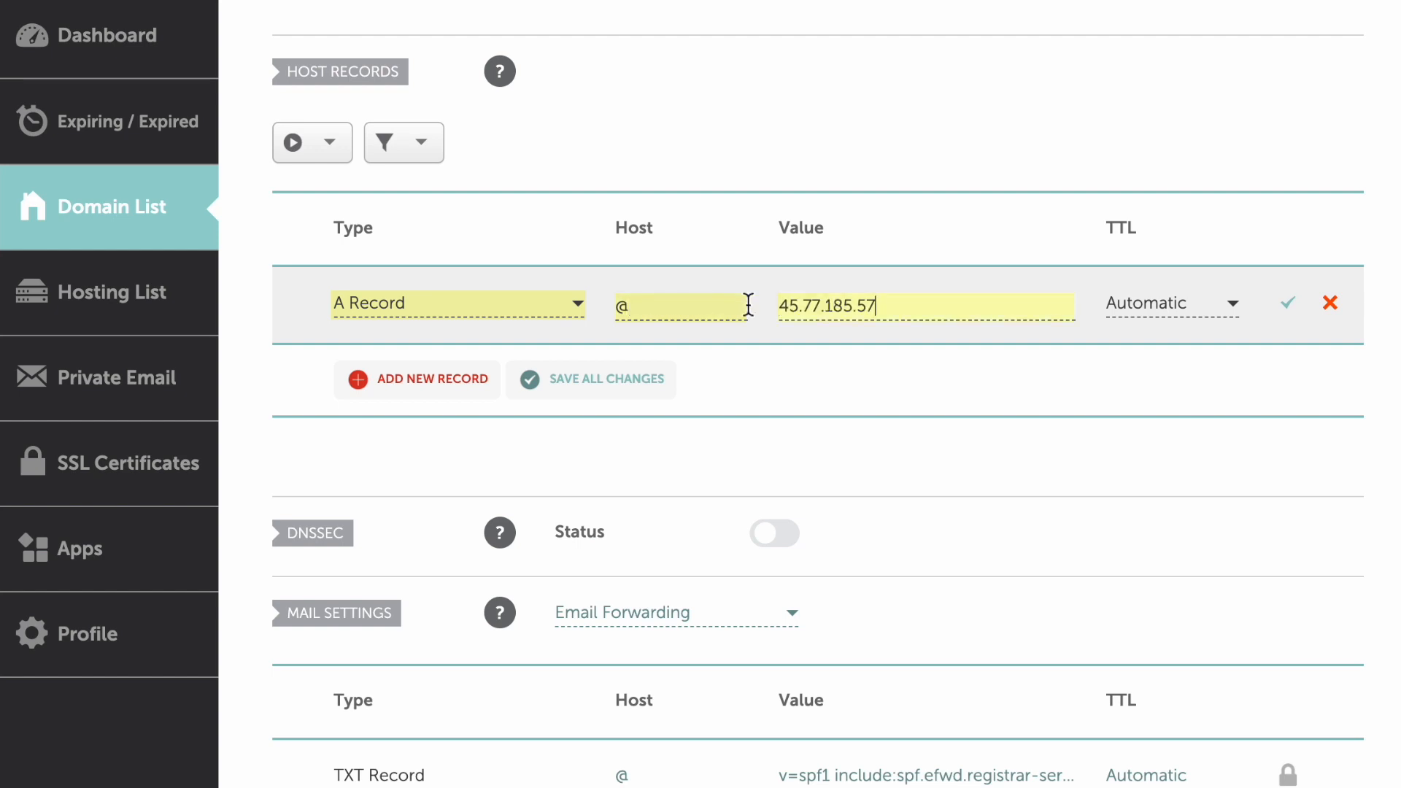
click(1288, 303)
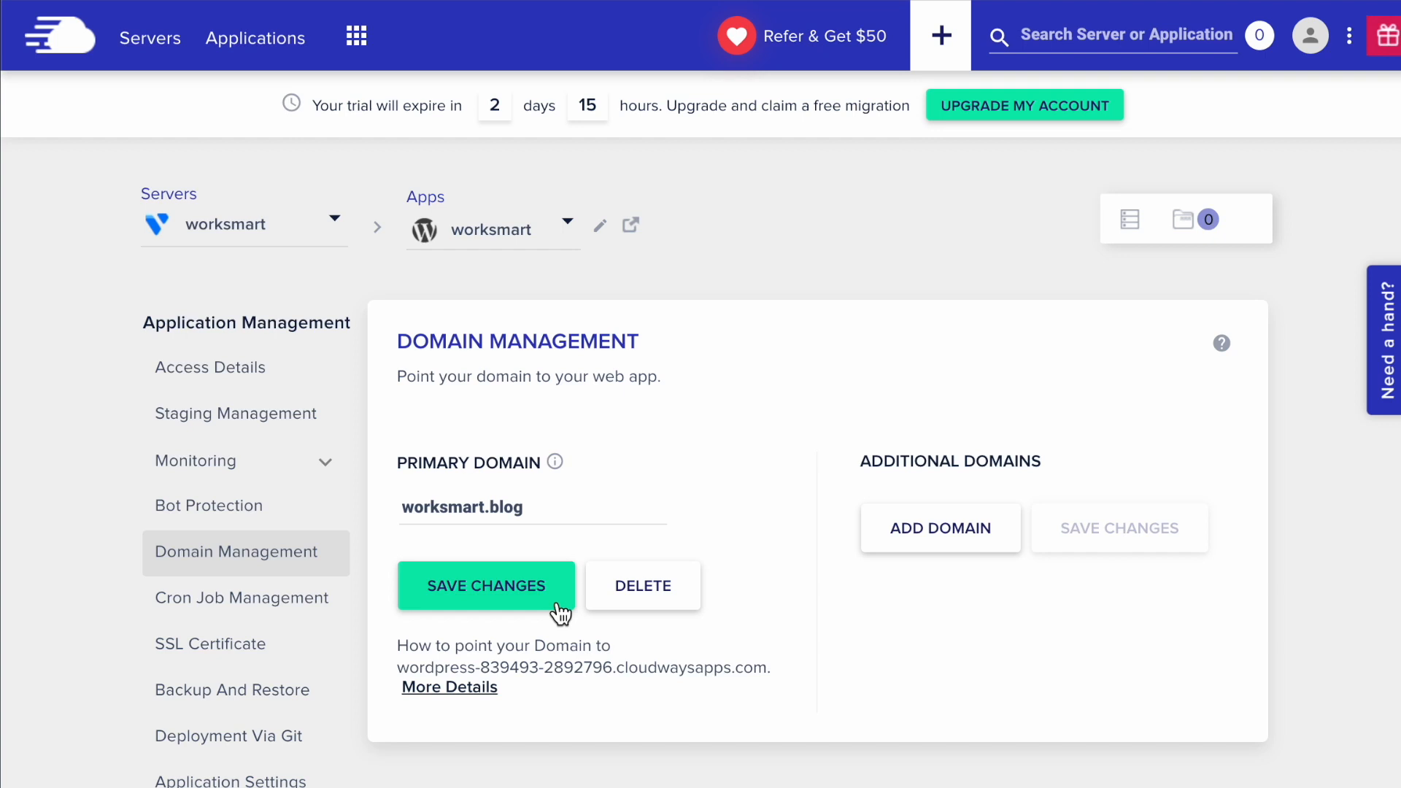
Save worksmart.blog as the app's primary domain
click(210, 368)
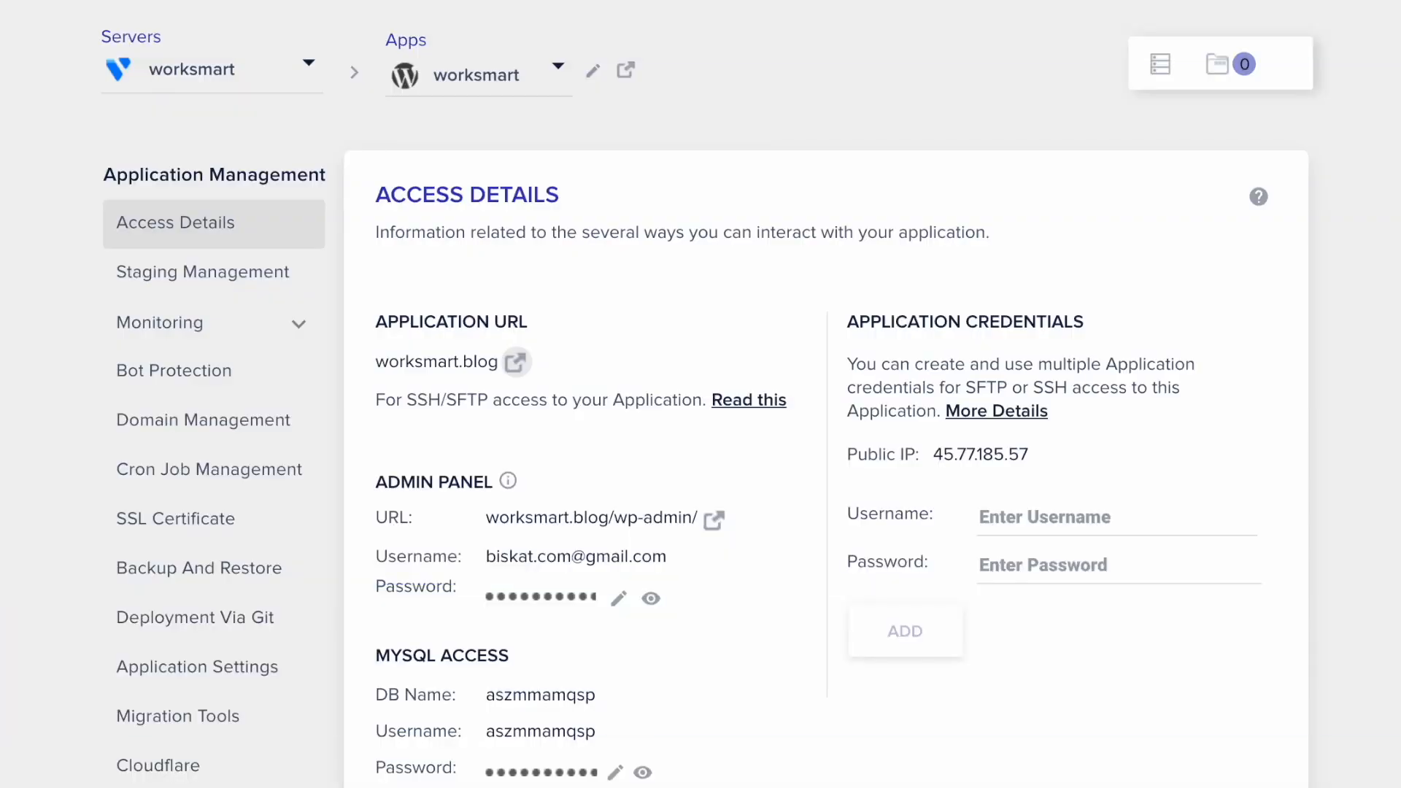
Request a Let's Encrypt wildcard certificate for worksmart.blog and copy the _acme-challenge record name
click(176, 520)
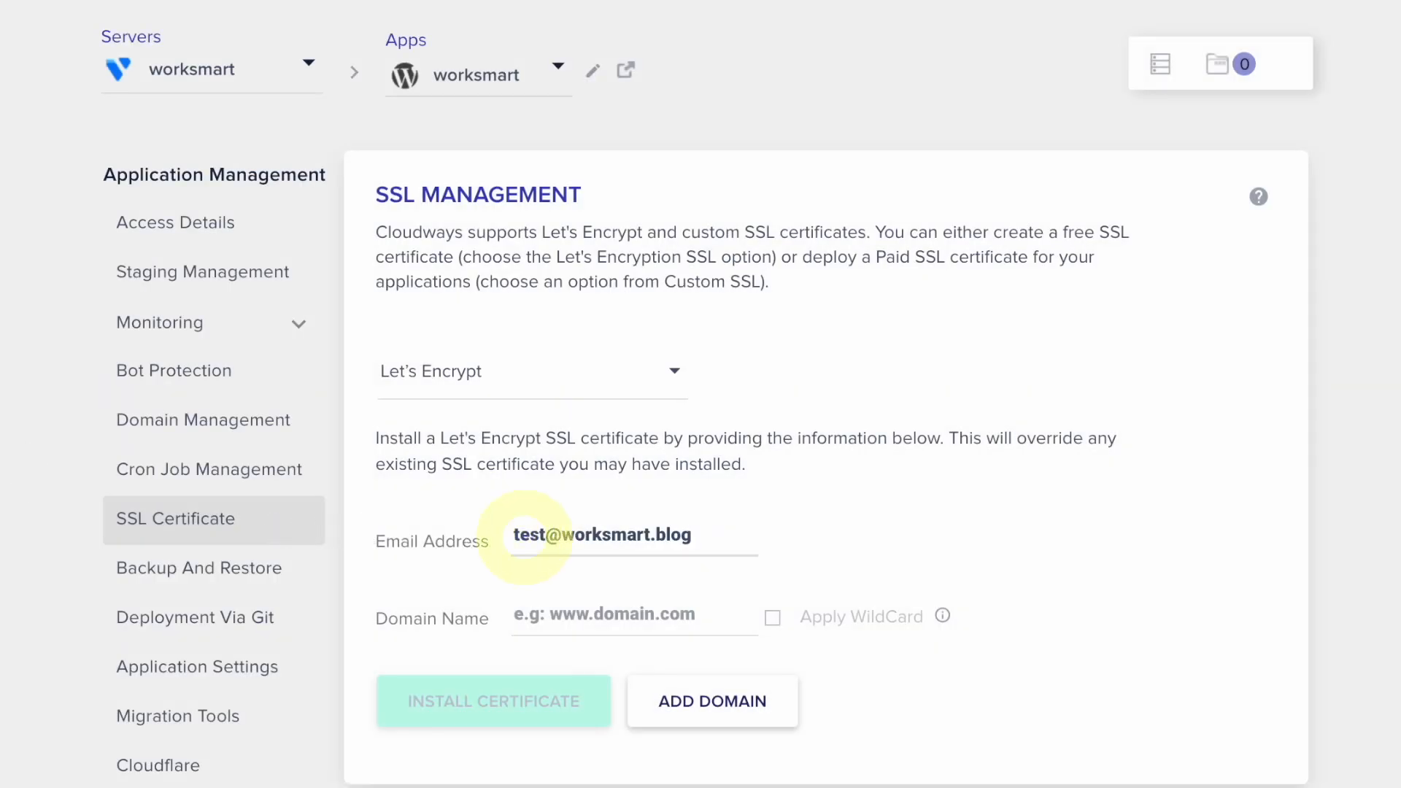
text(worksmart.blog)
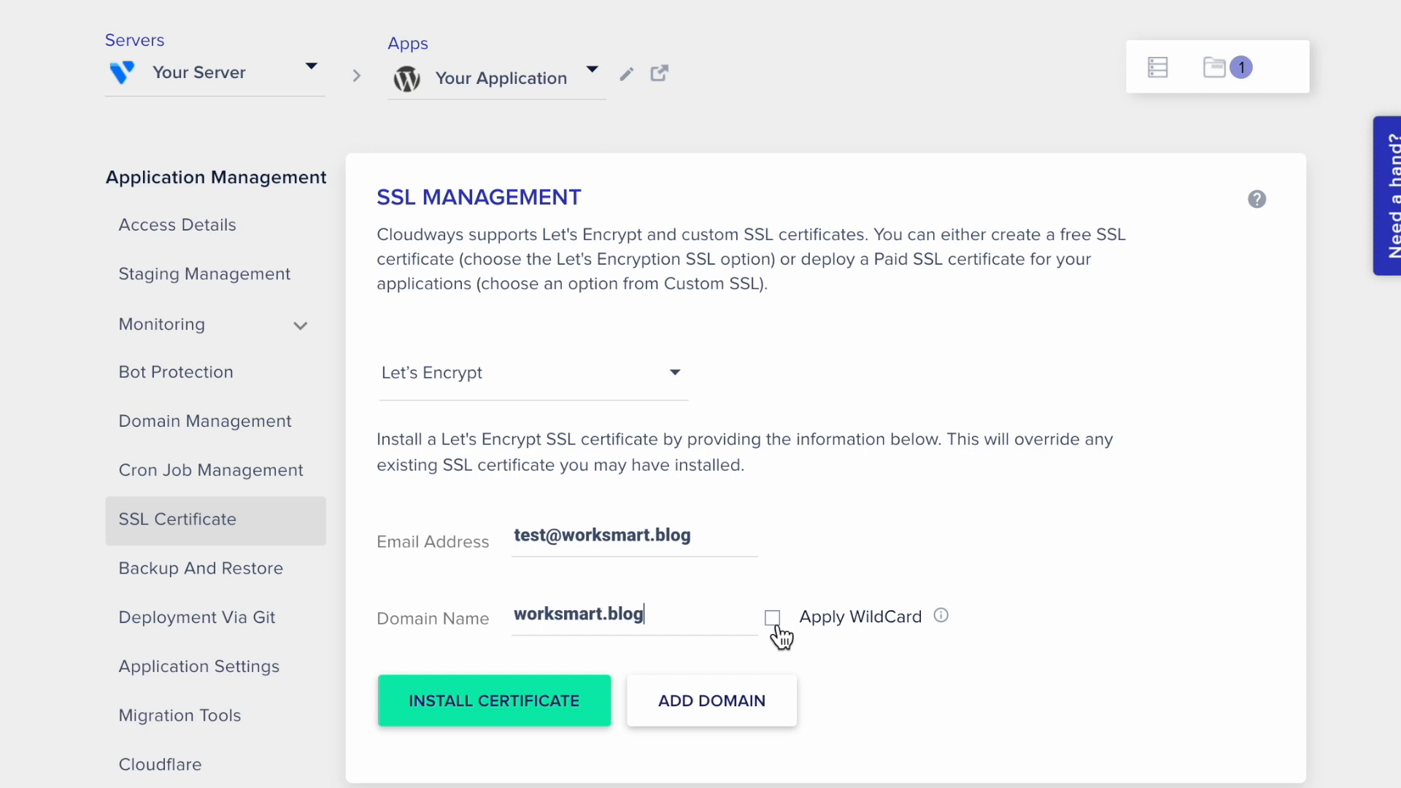
click(773, 617)
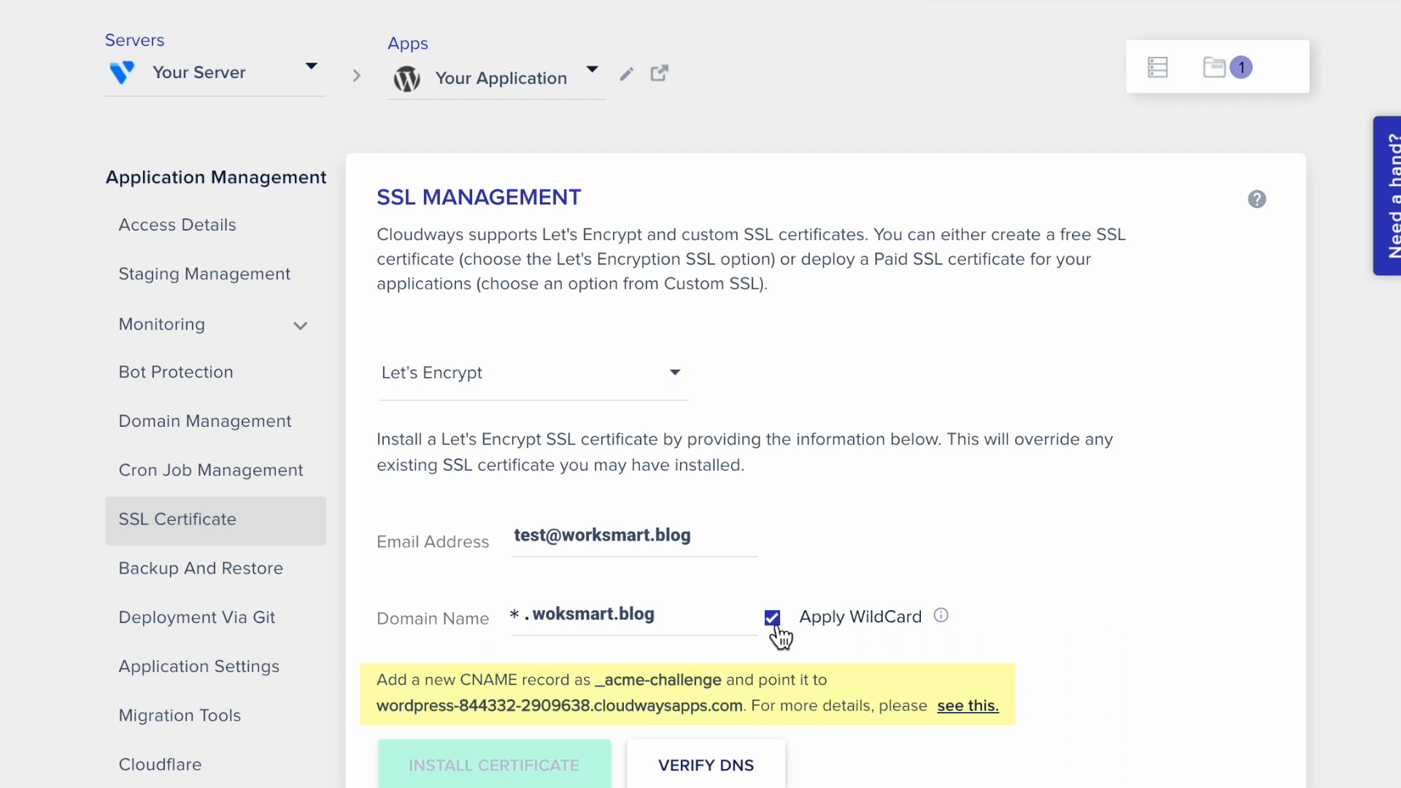
mouse_move(682, 666)
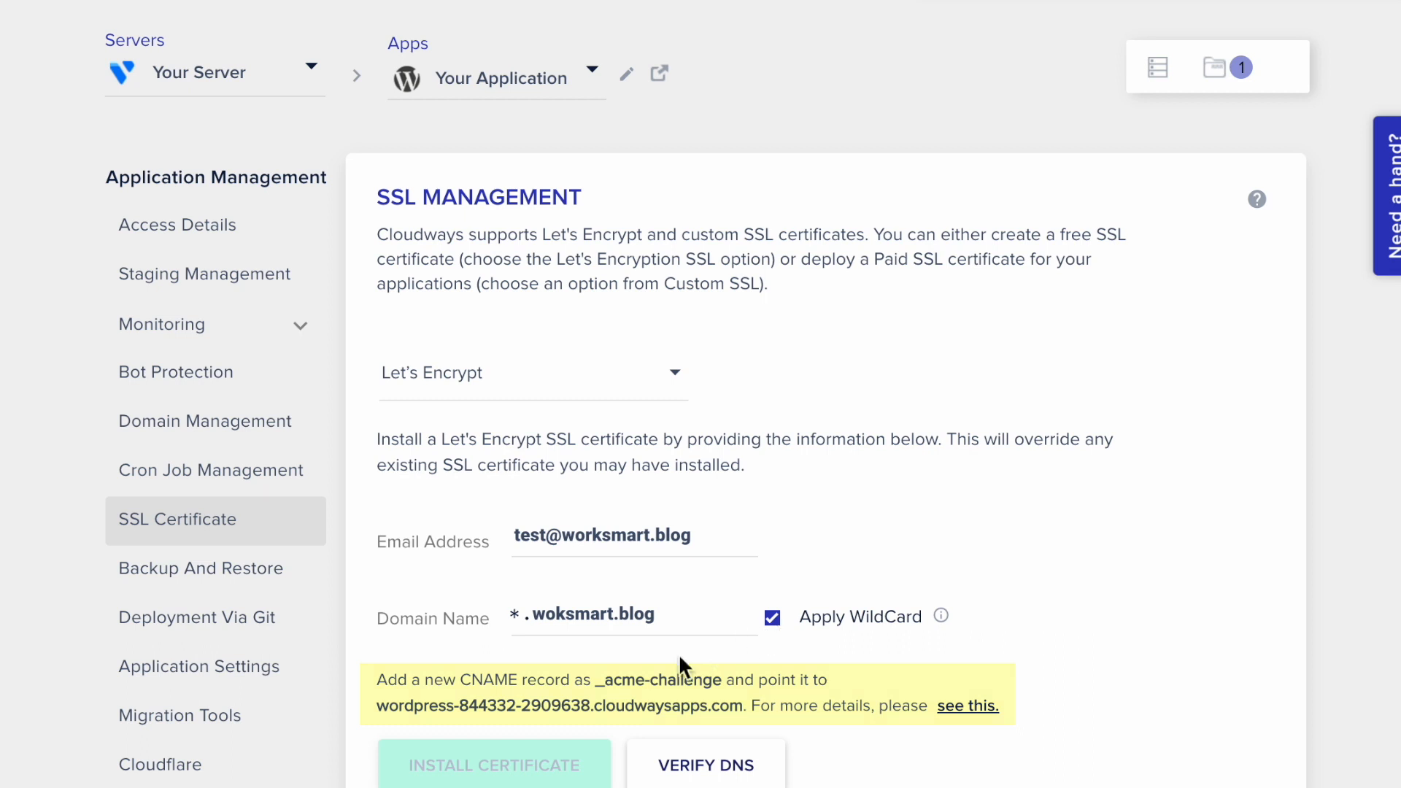
double_click(658, 680)
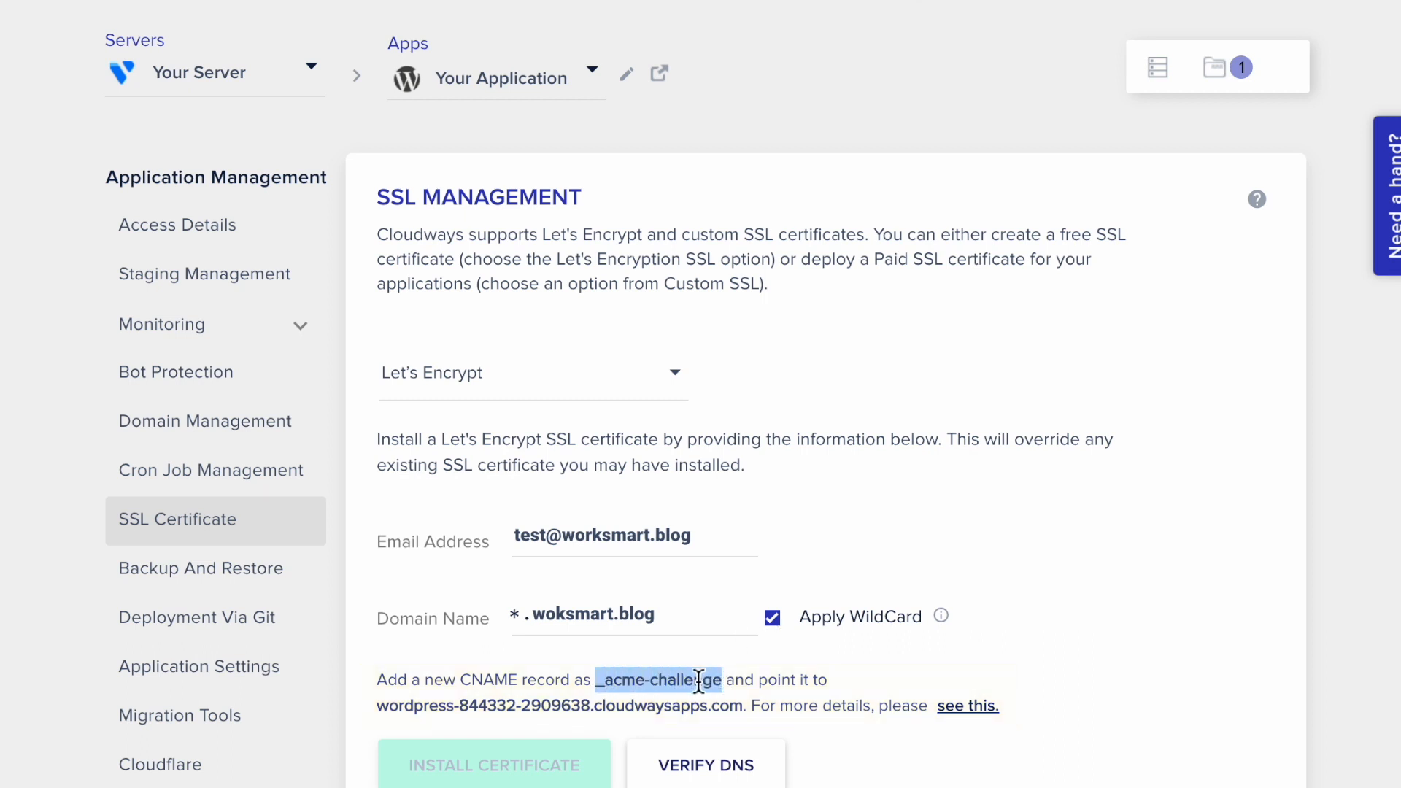
right_click(658, 681)
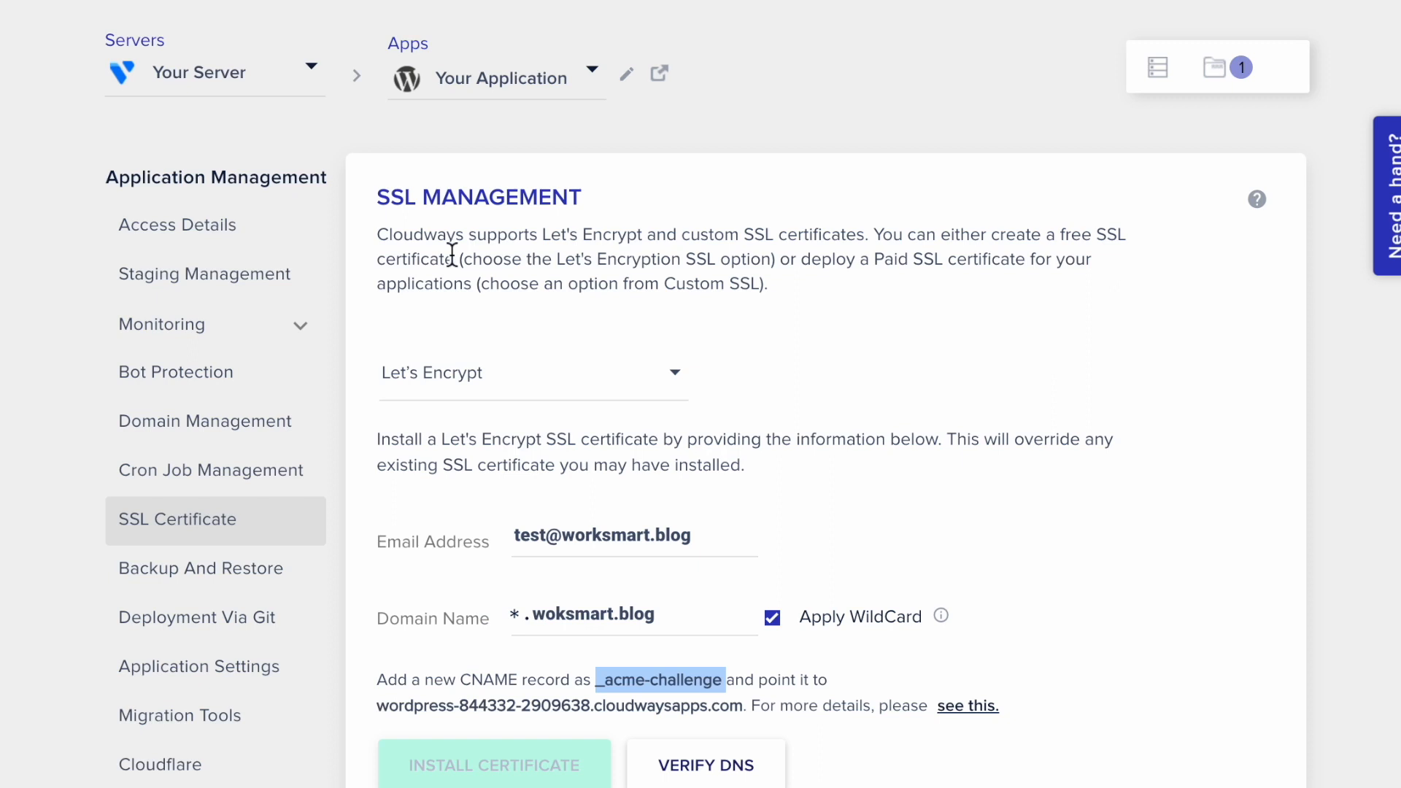
Point the _acme-challenge CNAME at 332-2909638.cloudwaysapps.com. and save it
right_click(556, 707)
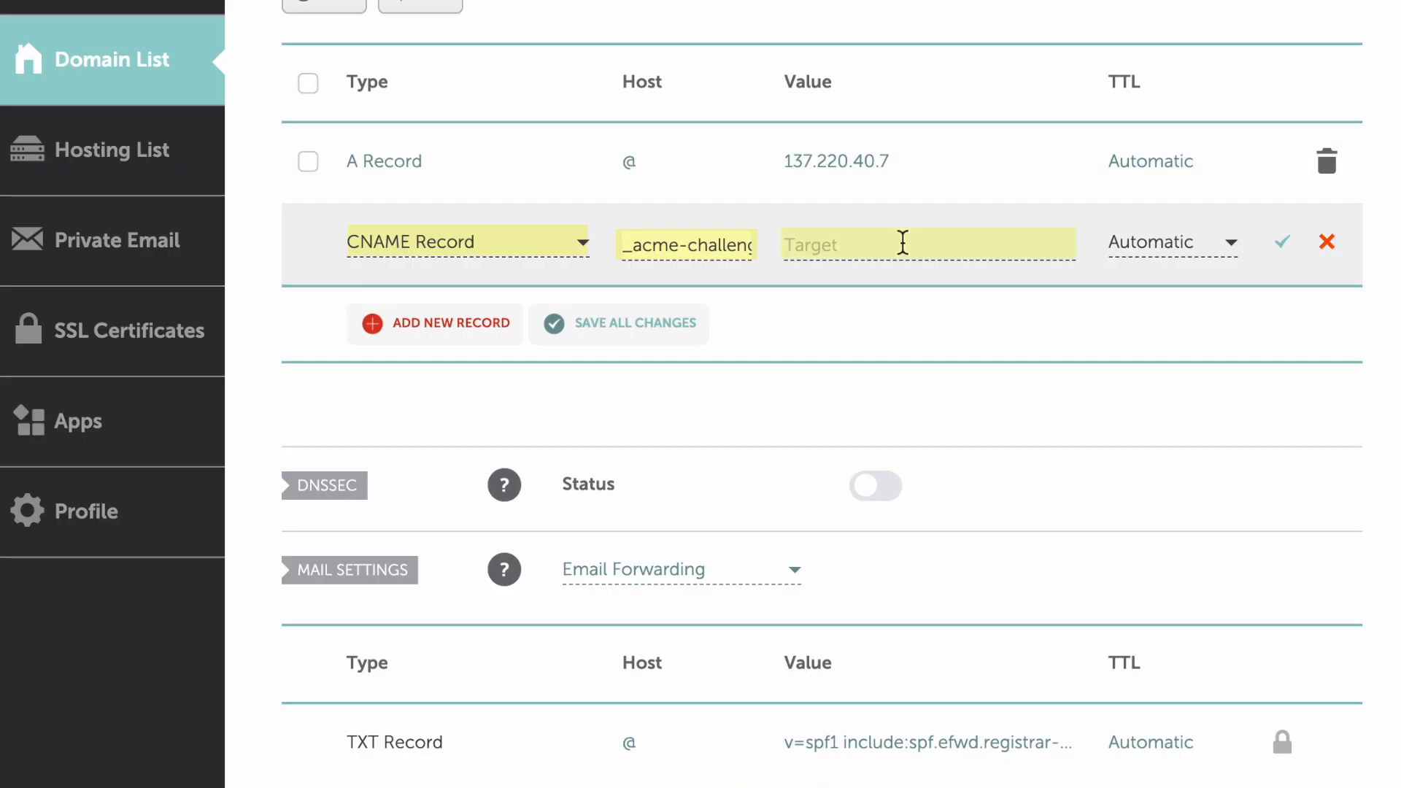
text(332-2909638.cloudwaysapps.com.)
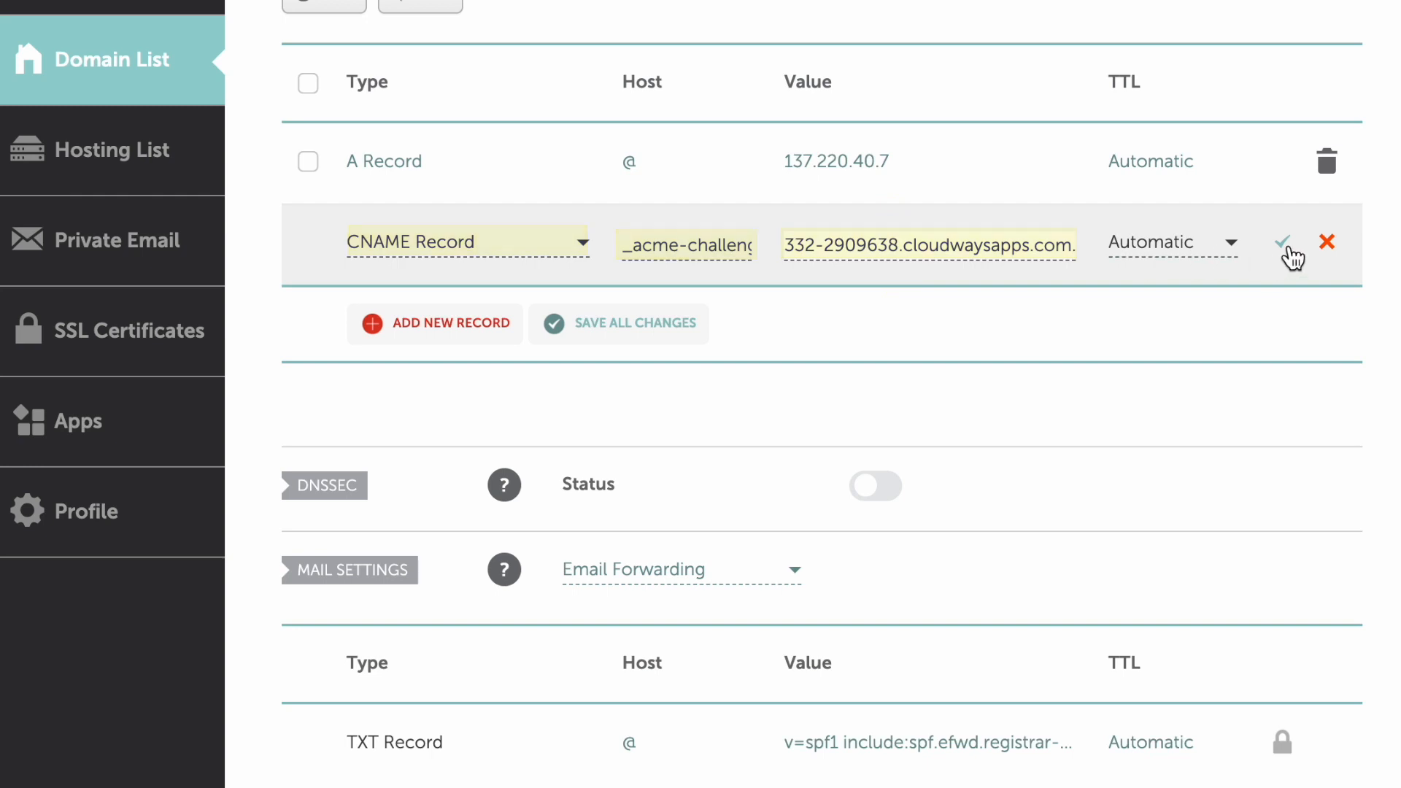
click(1286, 242)
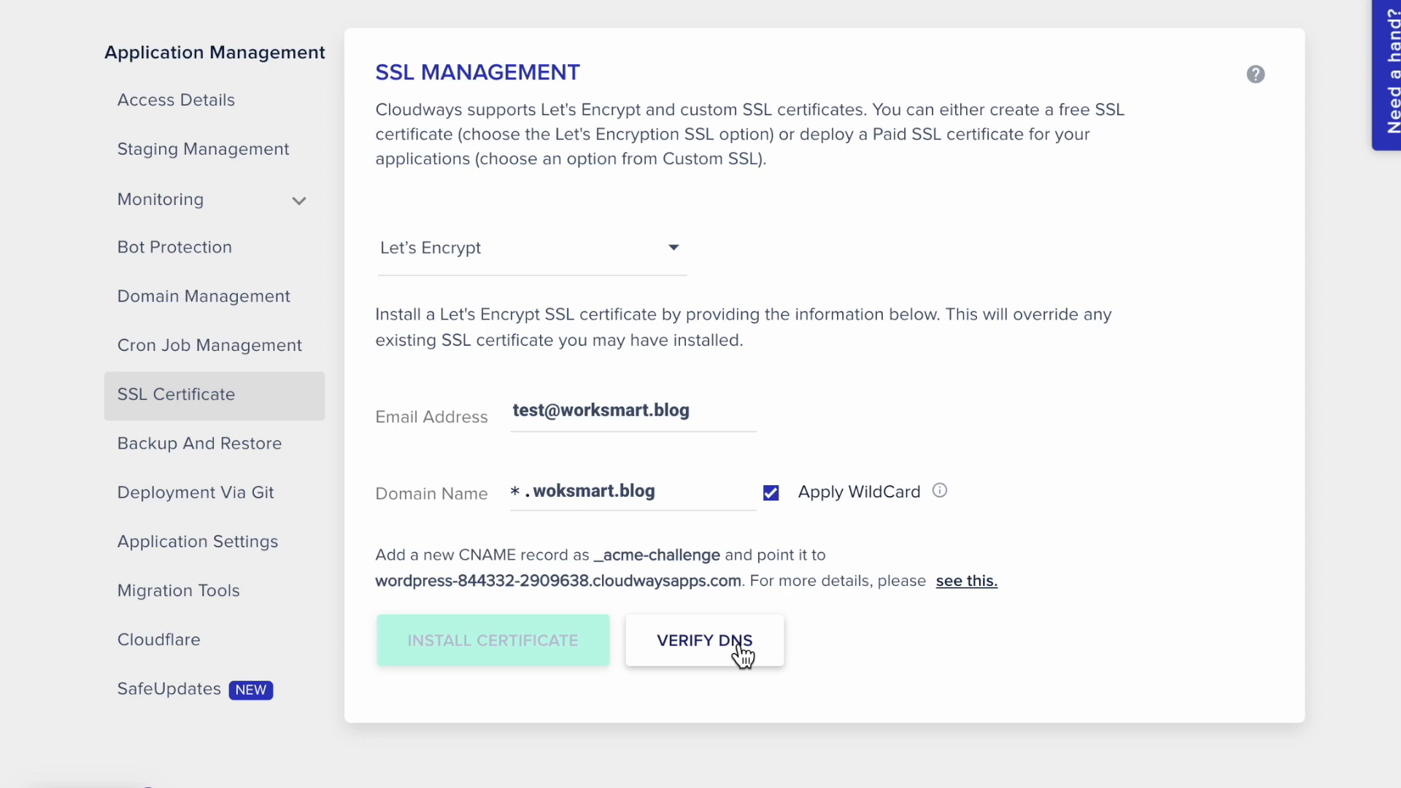
Verify the DNS record and install the Let's Encrypt certificate
click(705, 640)
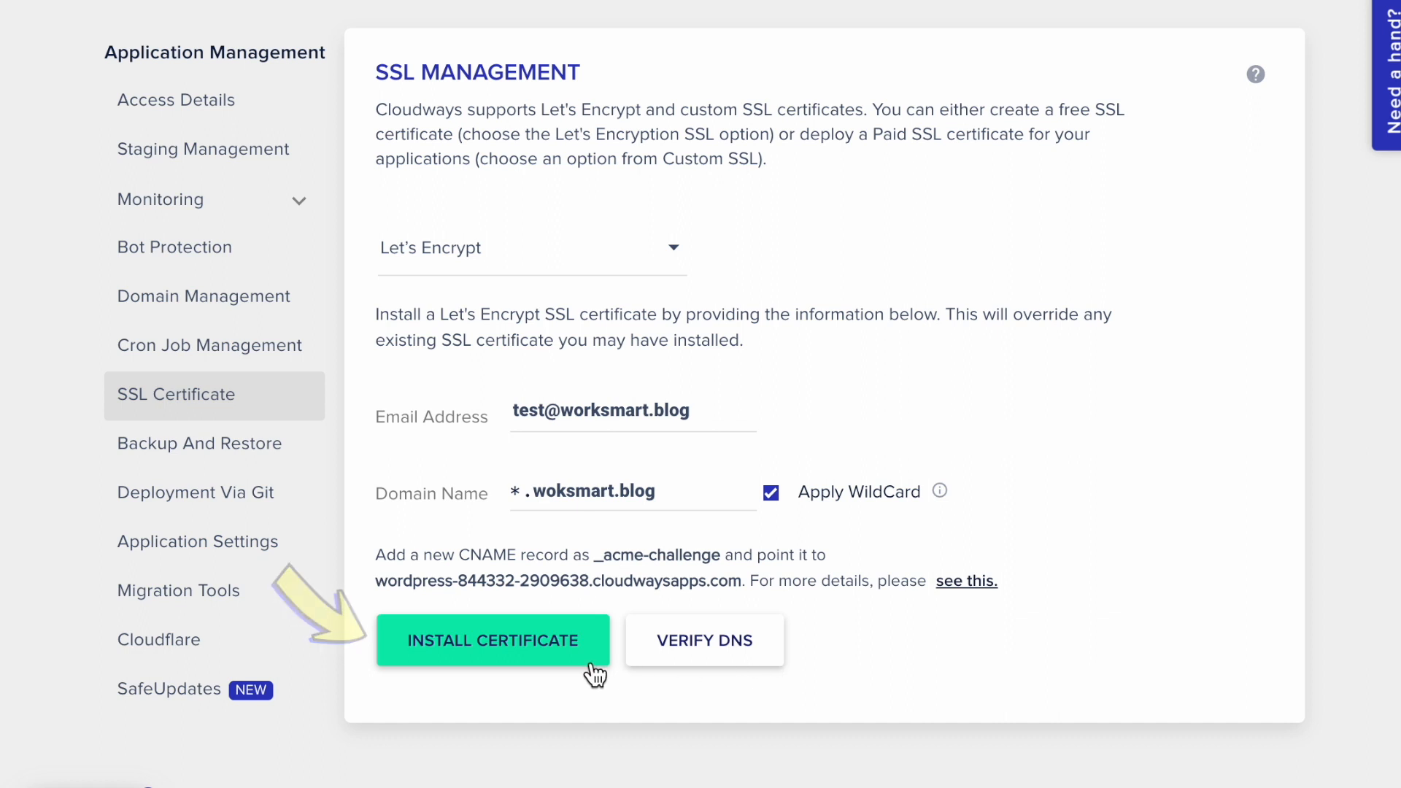
click(494, 641)
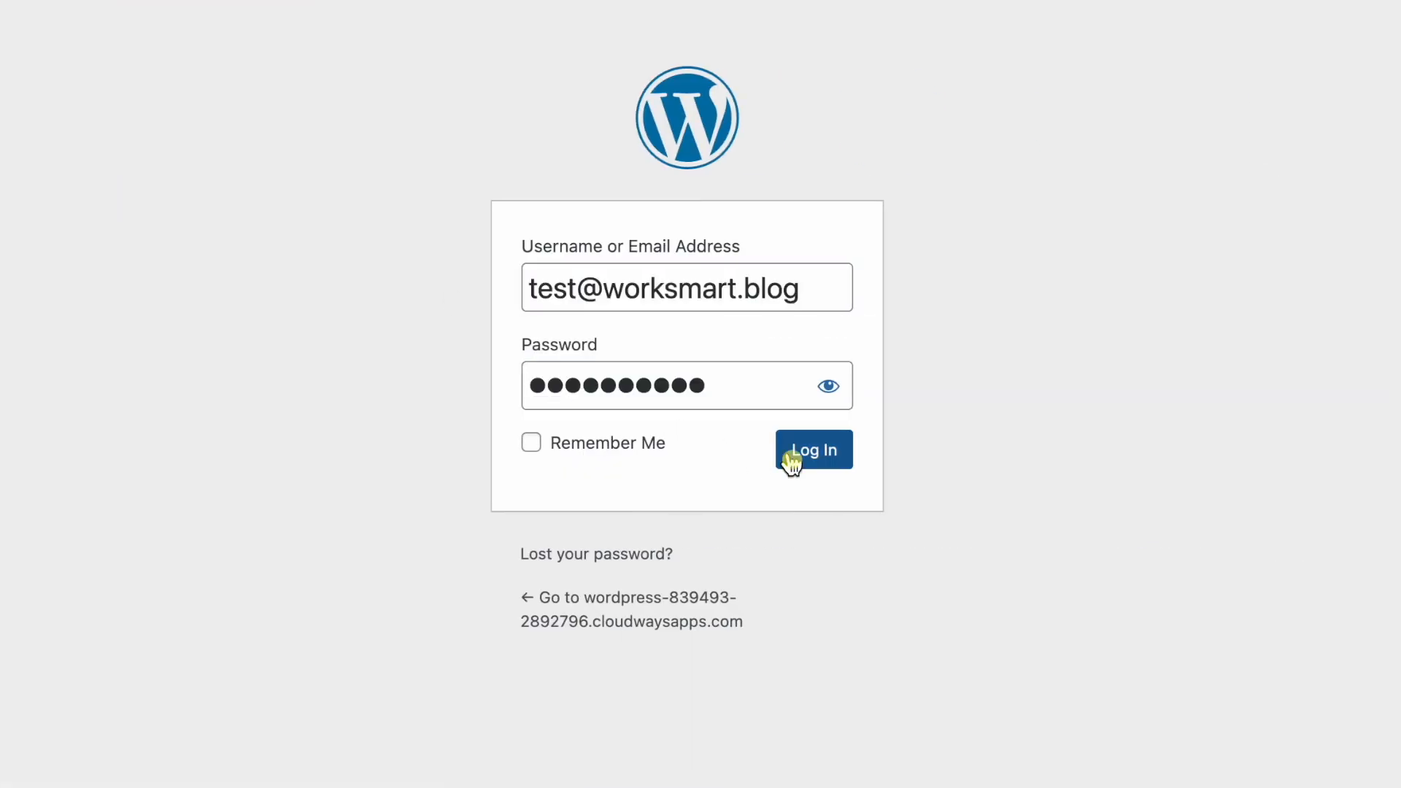
Log in to the WordPress admin with the filled-in credentials
click(814, 449)
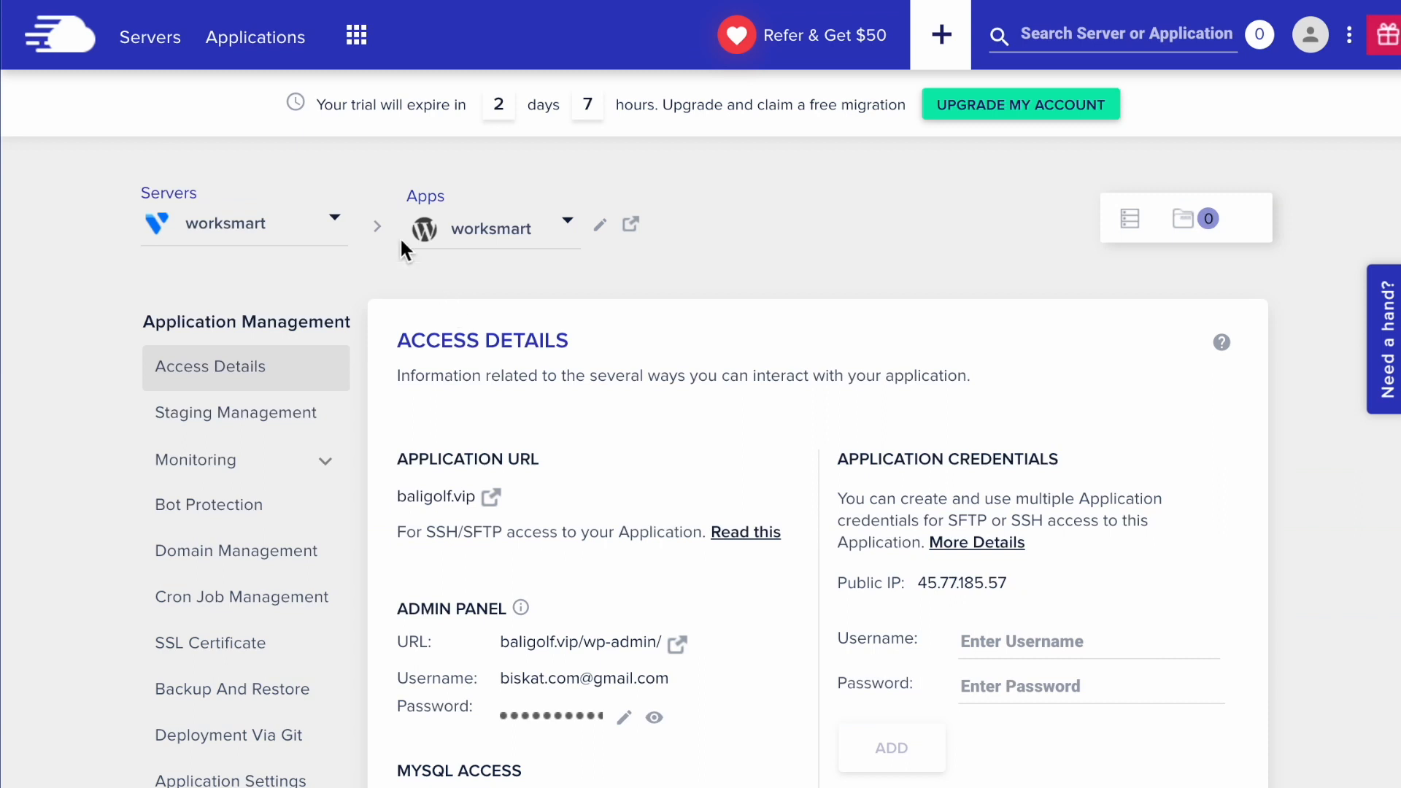
Upgrade the worksmart server's PHP package from 7.4 to 8.1, accepting the warning
click(149, 38)
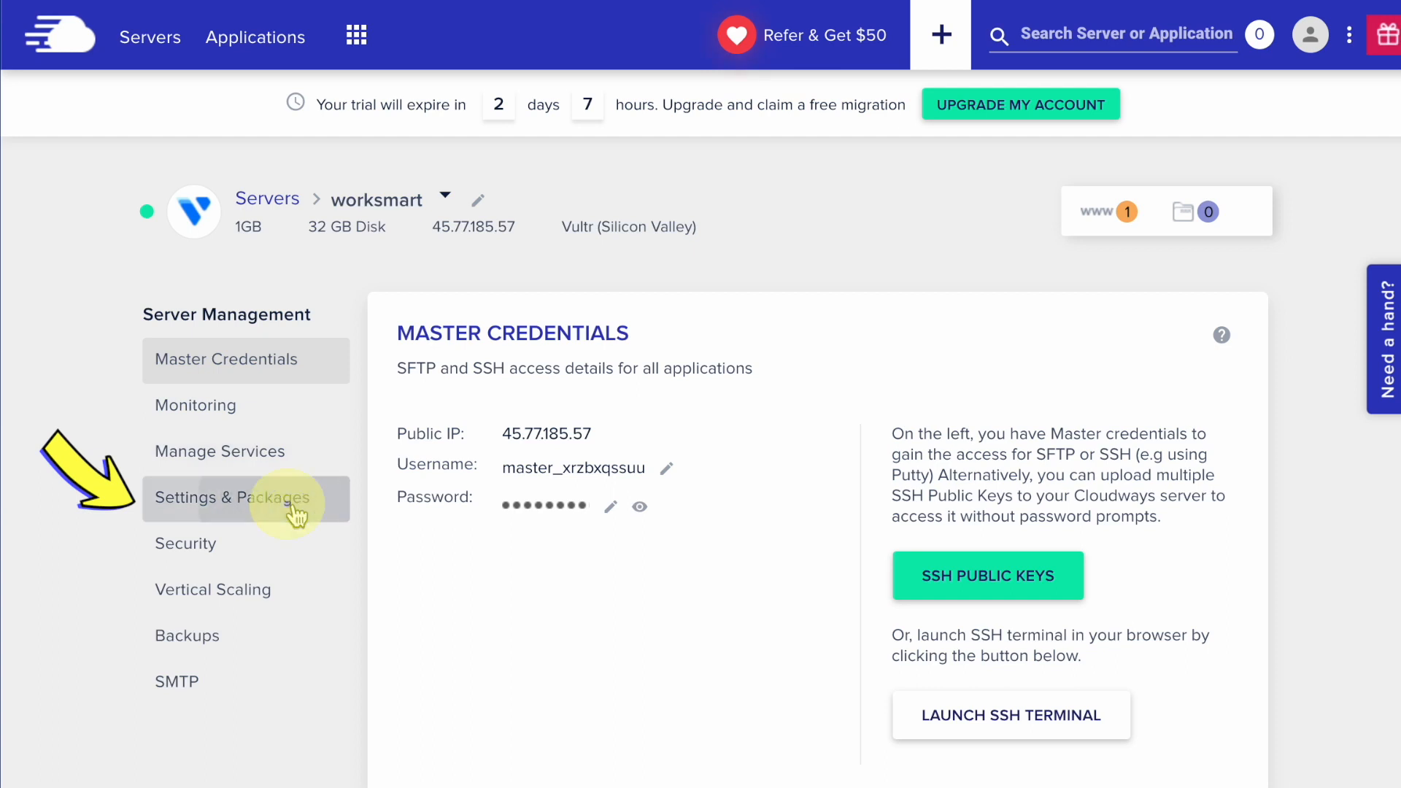
click(285, 497)
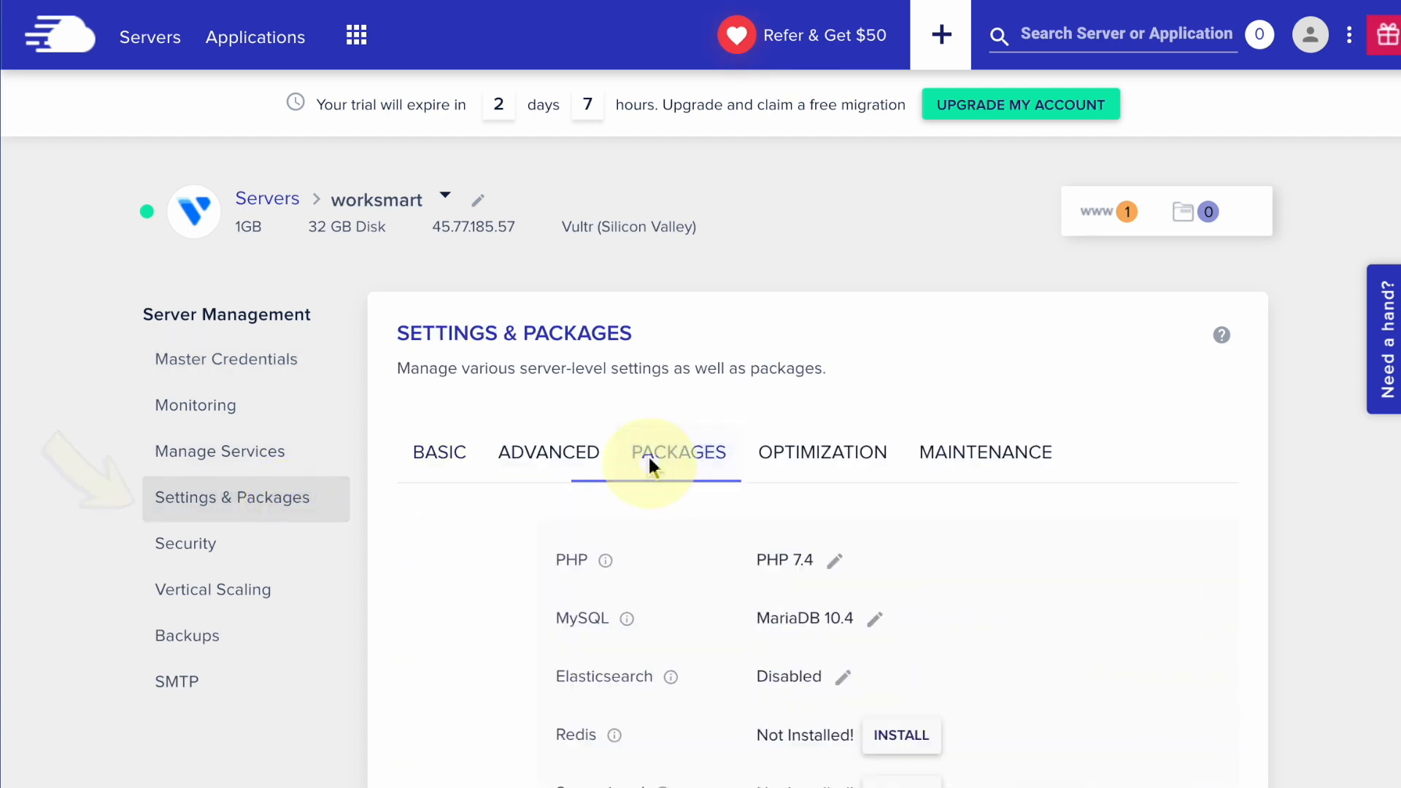
click(837, 560)
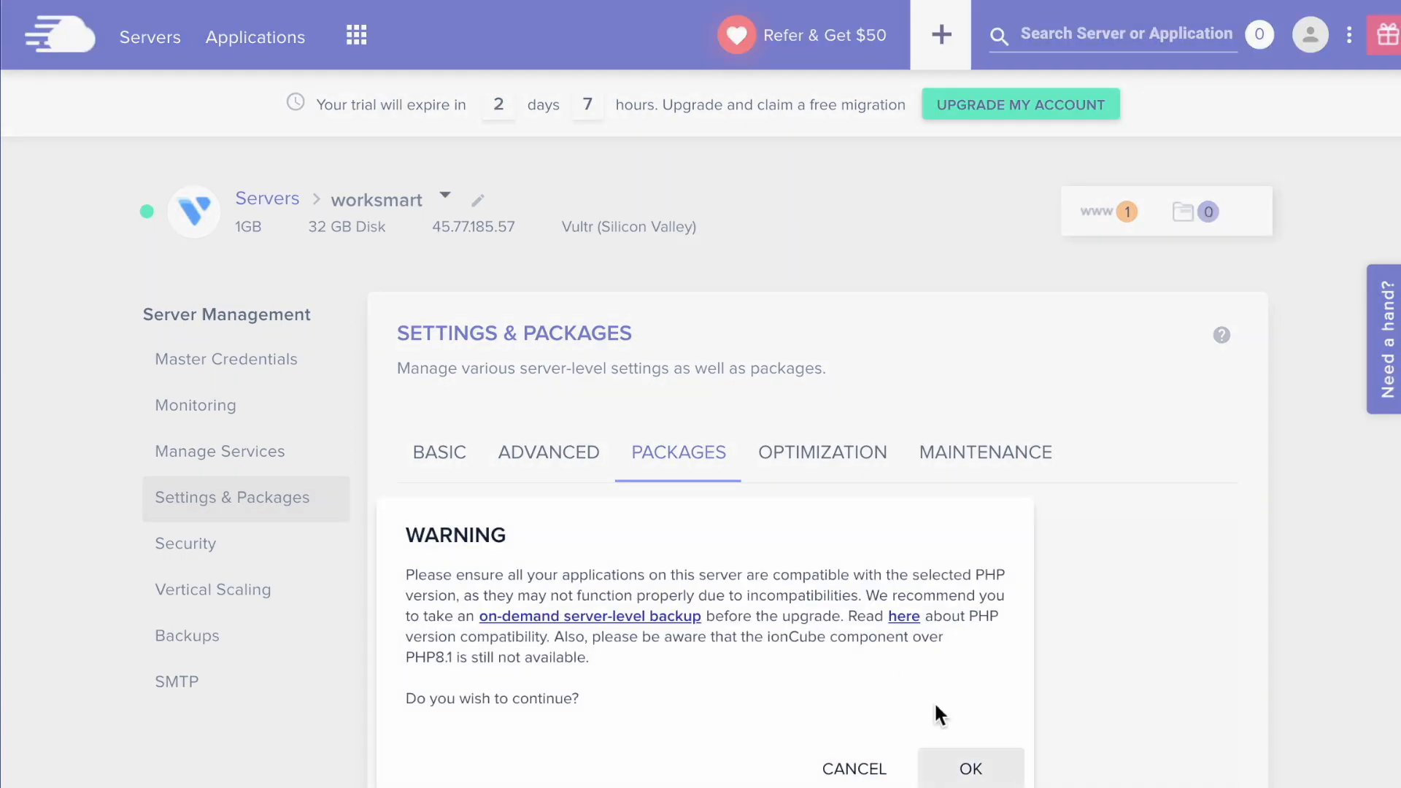
click(971, 768)
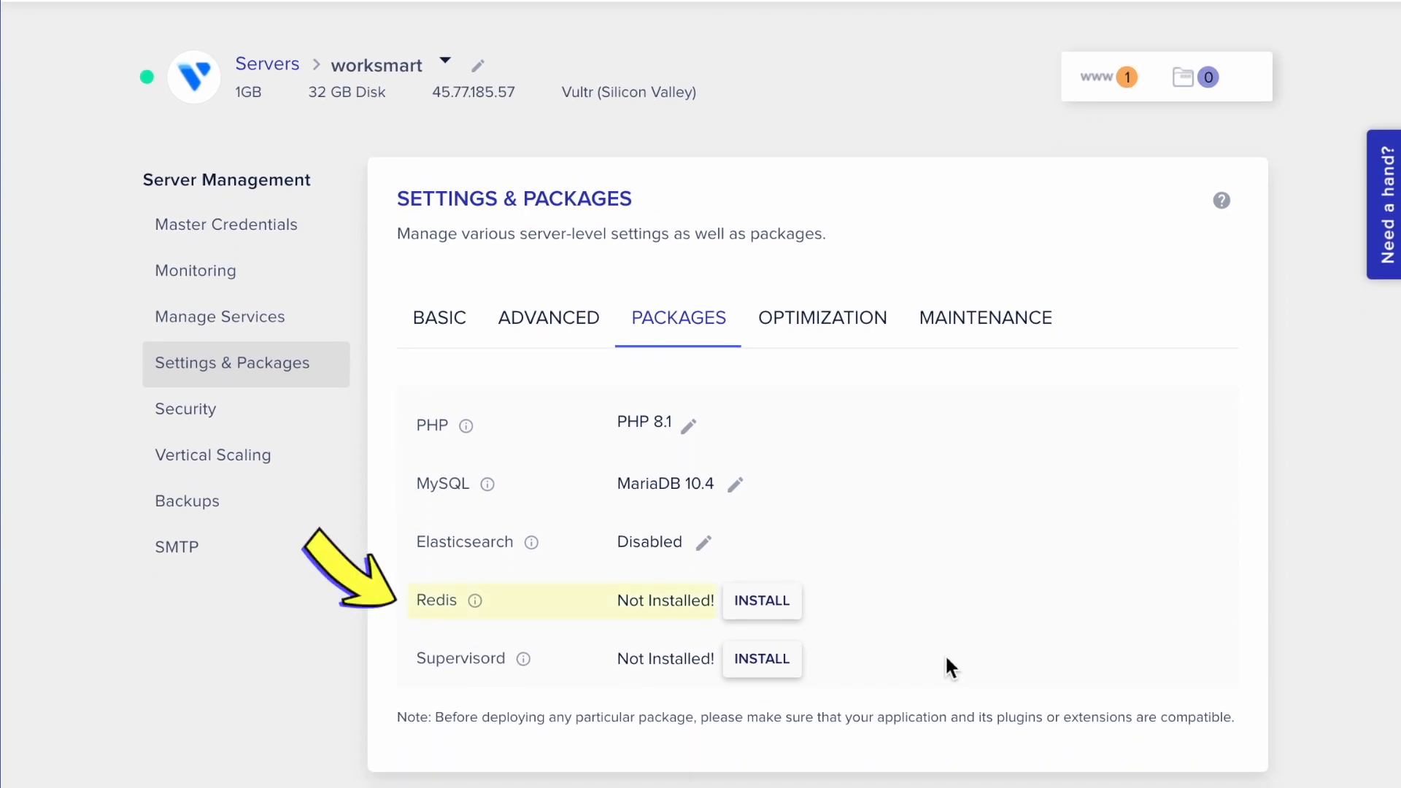
Start installing Redis on the server and copy the WP_CACHE_KEY_SALT define line from the description
click(762, 601)
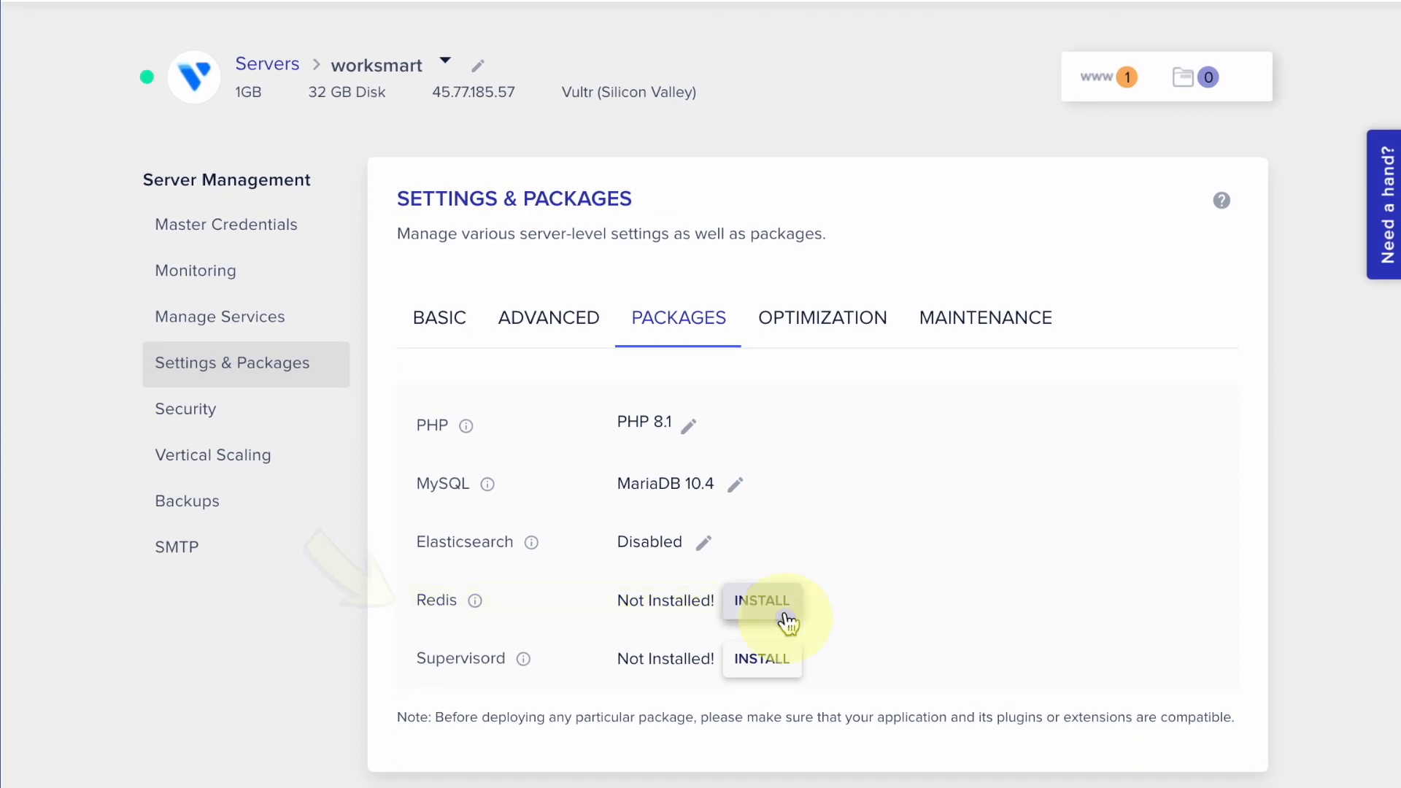
click(762, 602)
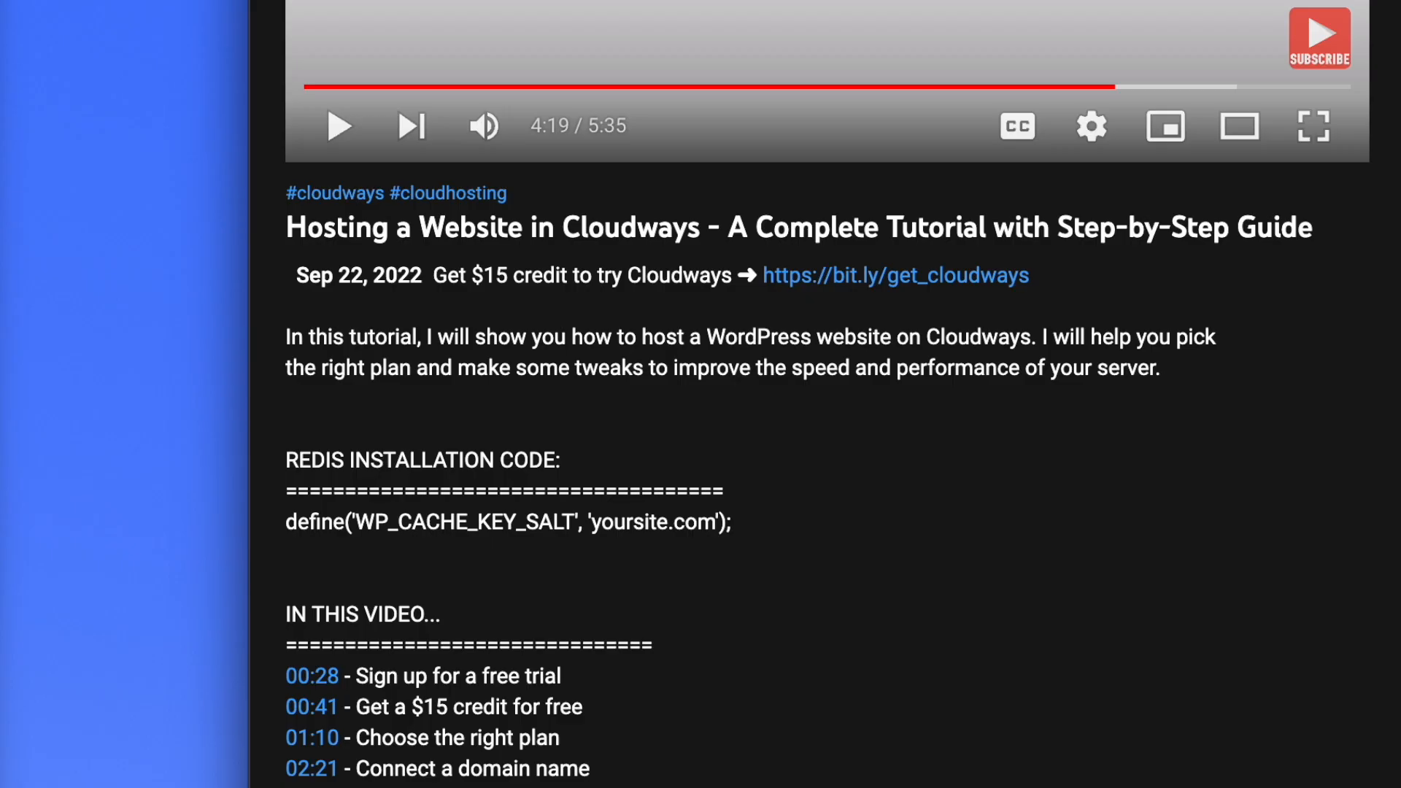
drag(286, 522, 581, 523)
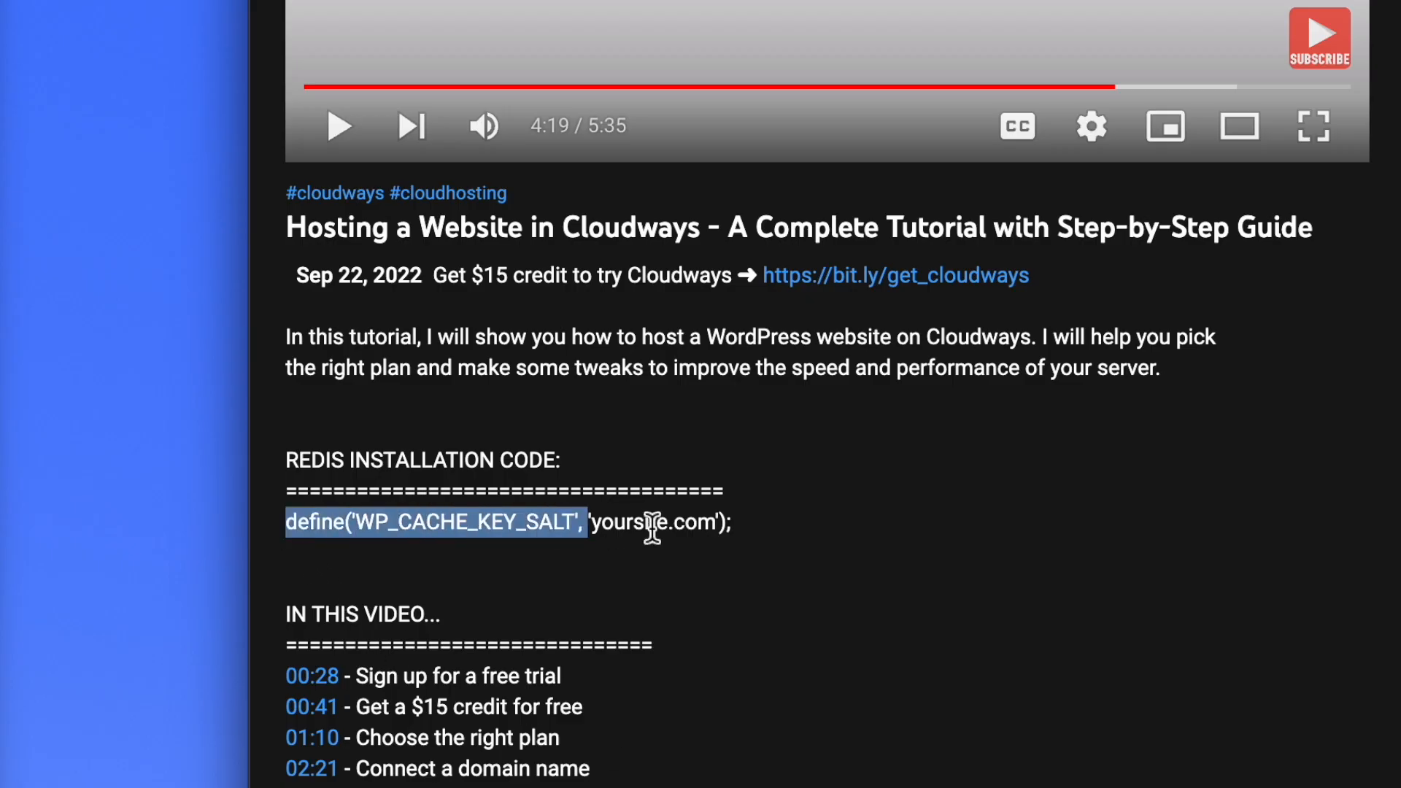
right_click(649, 523)
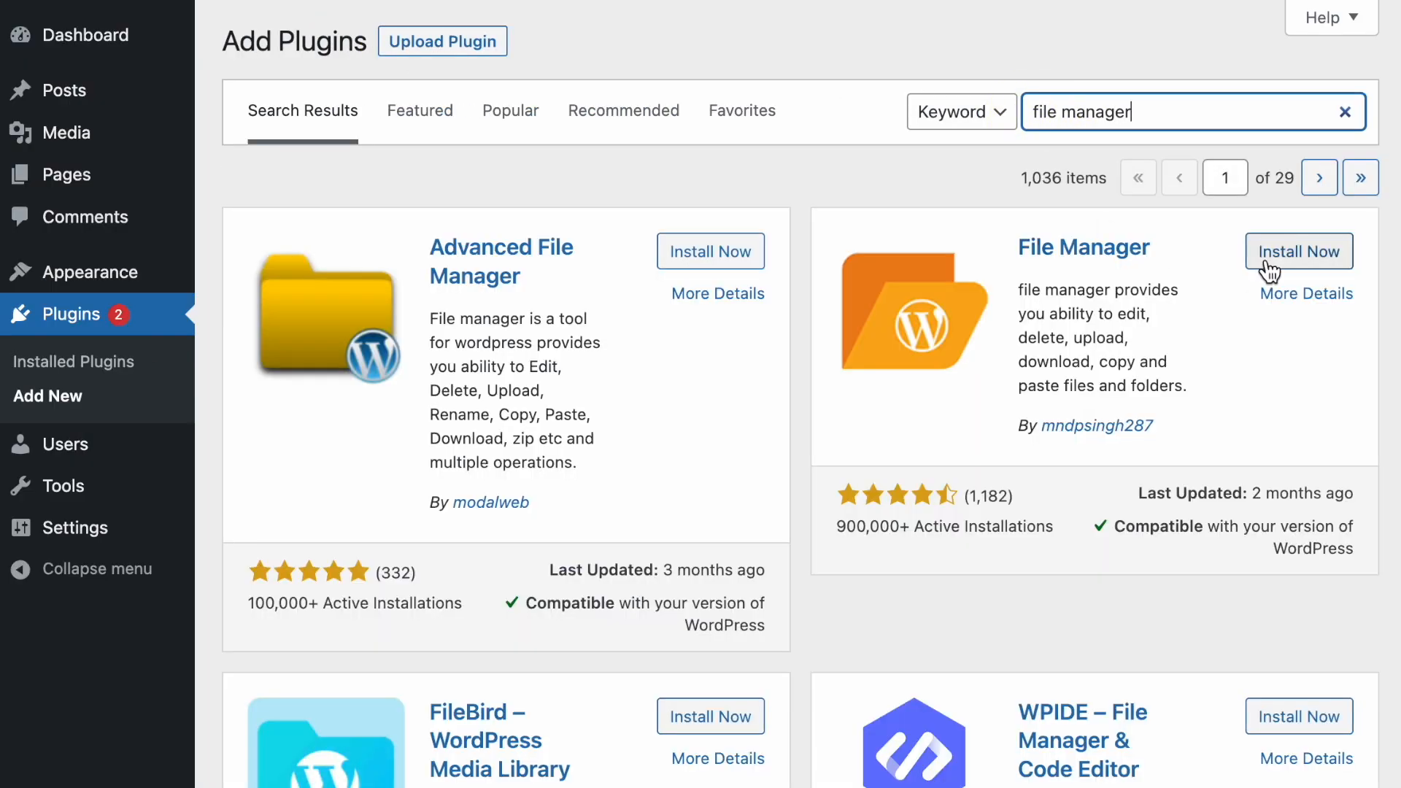
Install and activate the File Manager plugin and locate wp-config.php in public_html
click(1299, 251)
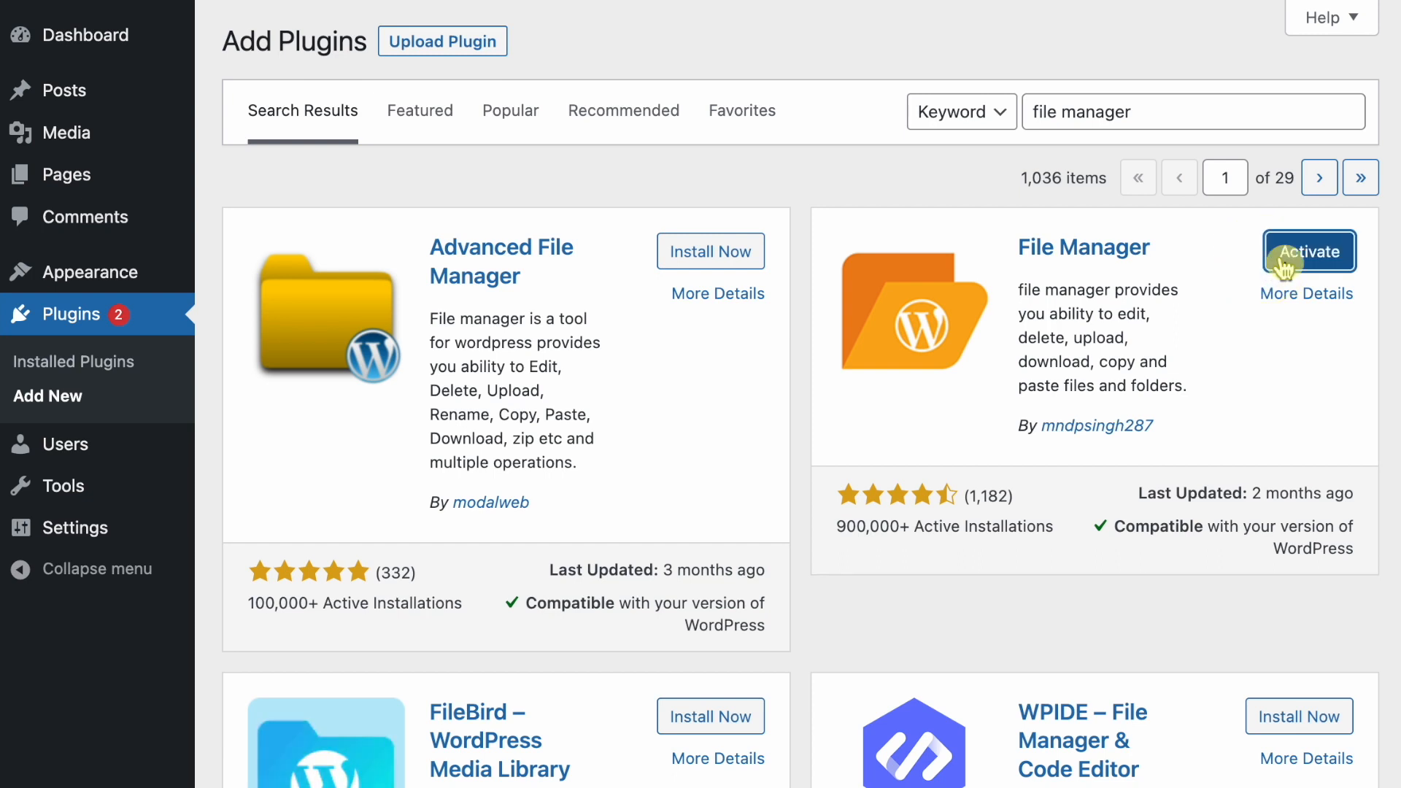
click(1309, 252)
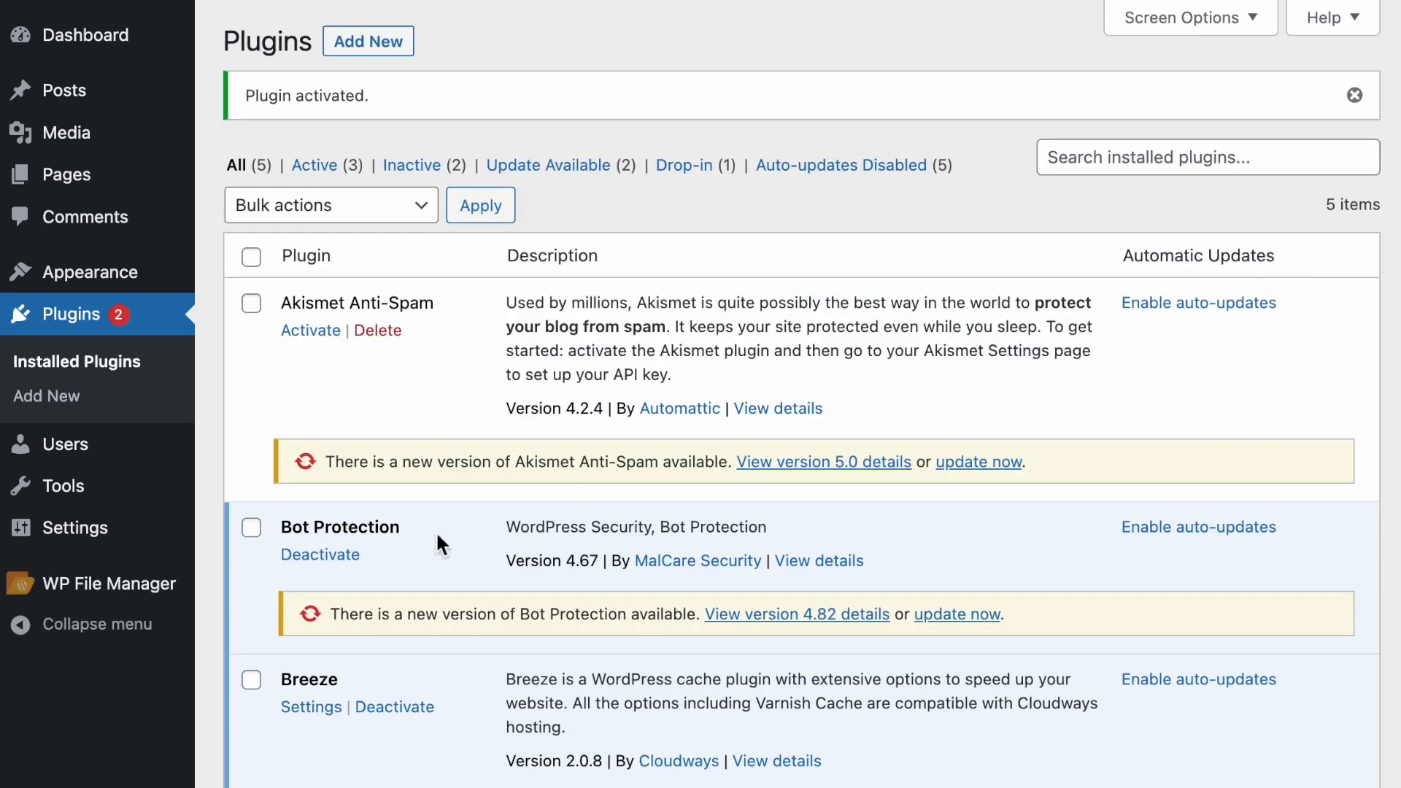
click(108, 584)
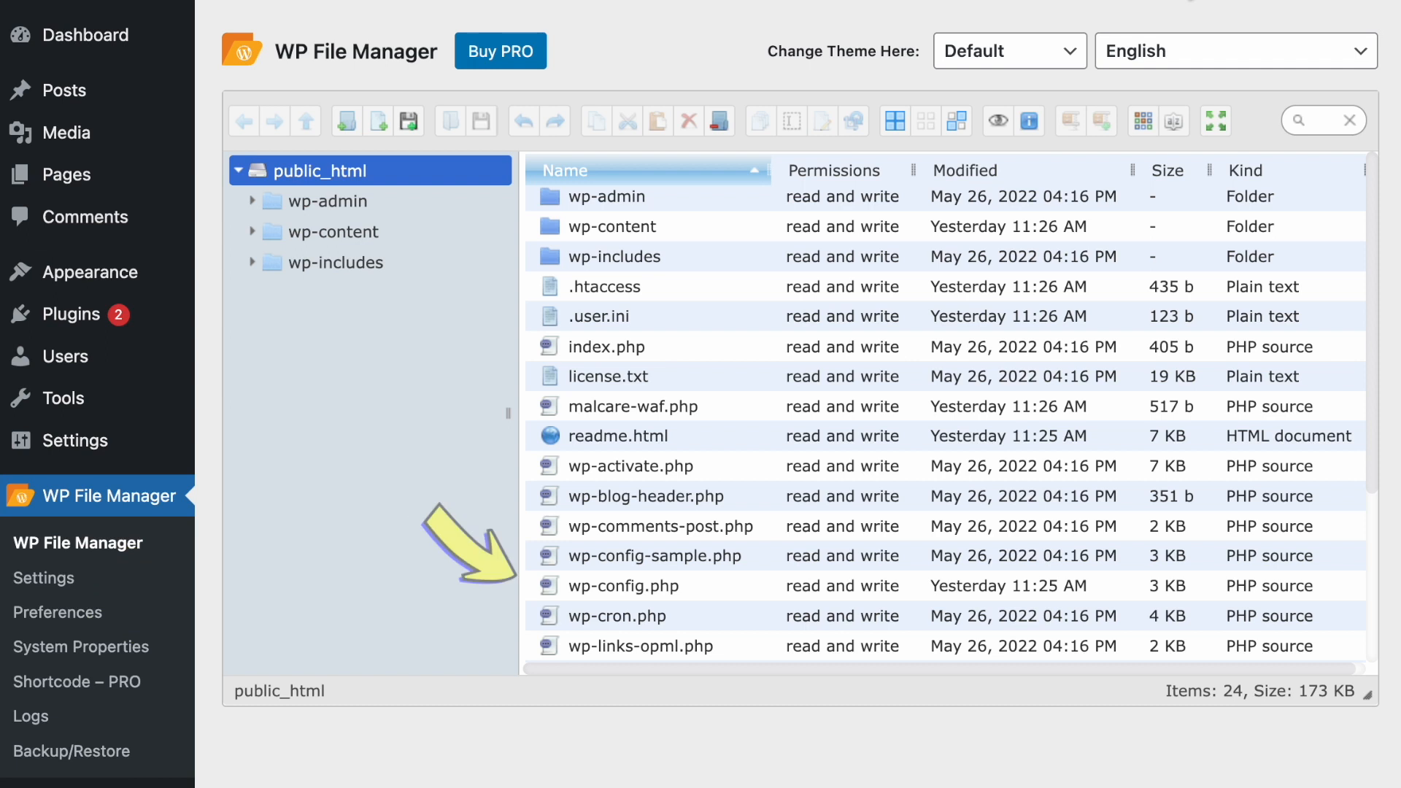
click(623, 587)
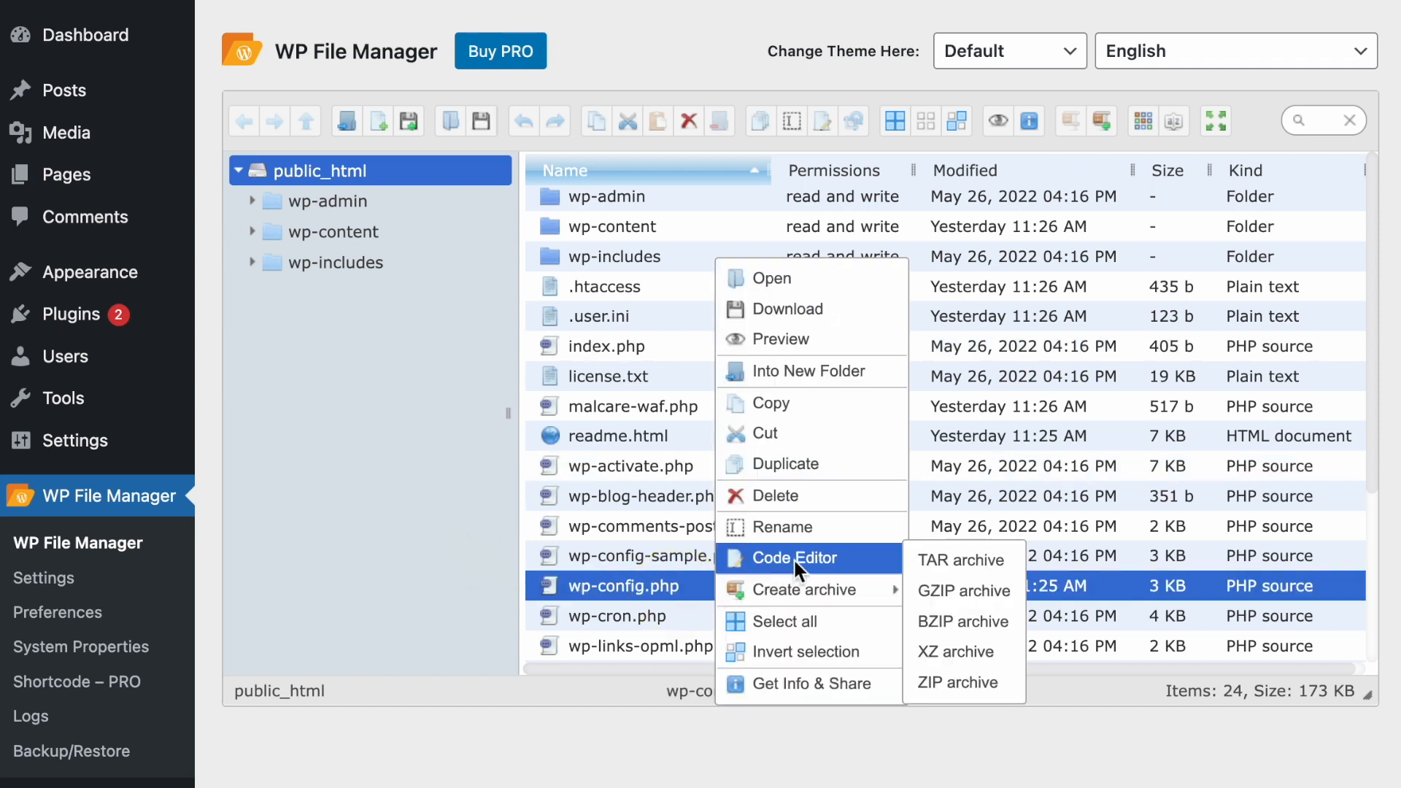
mouse_move(803, 566)
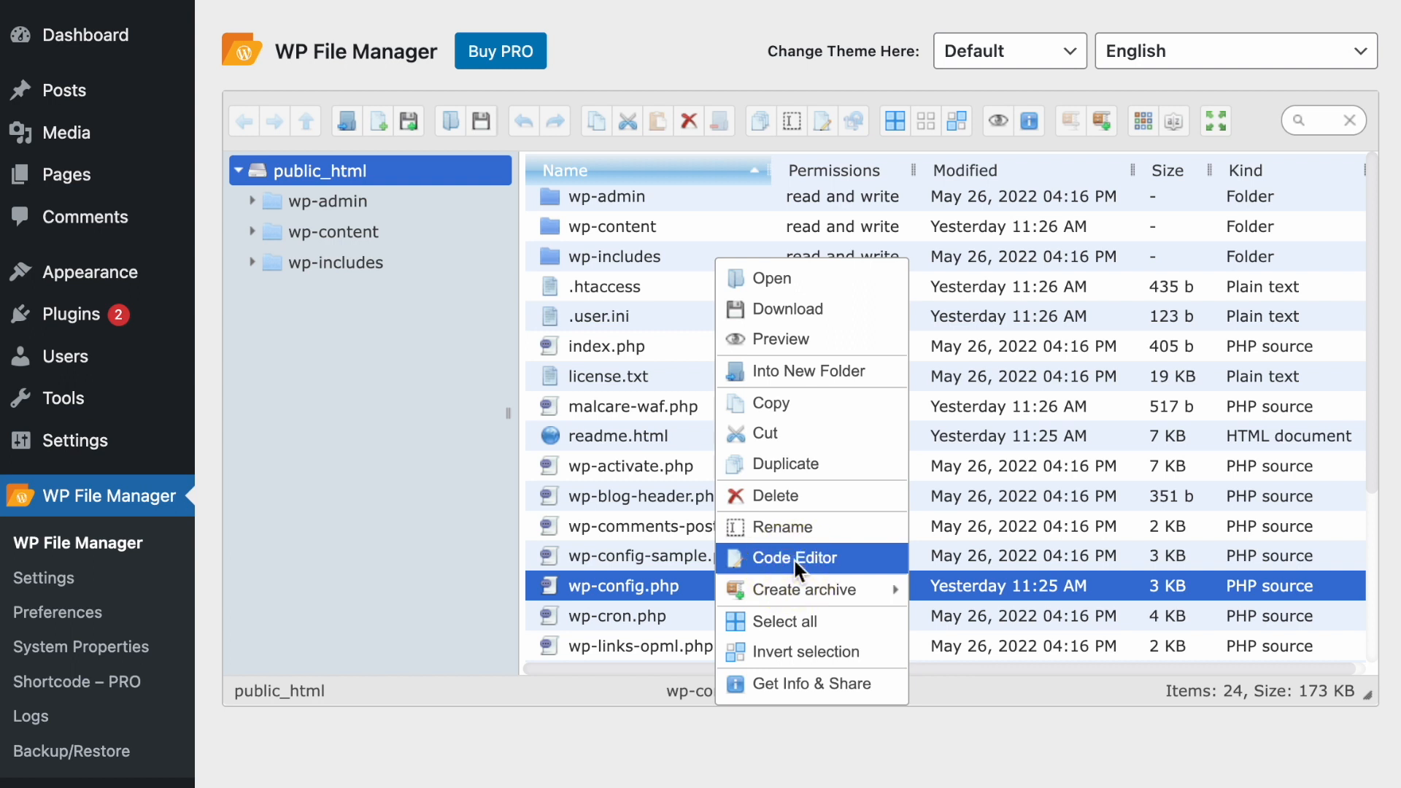
Add define('WP_CACHE_KEY_SALT', ...) for the worksmart domain after the salts comment in wp-config.php
click(794, 557)
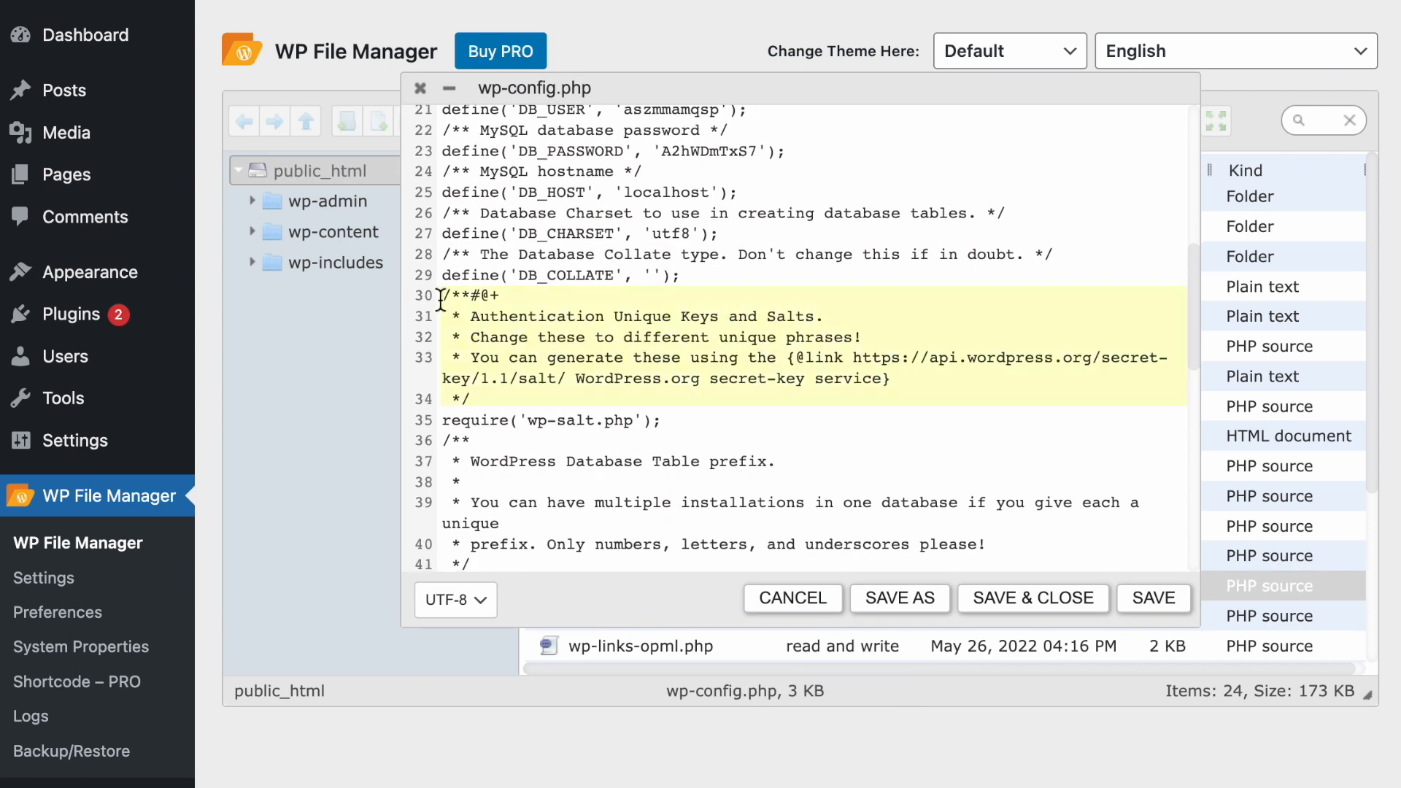
drag(444, 295, 563, 399)
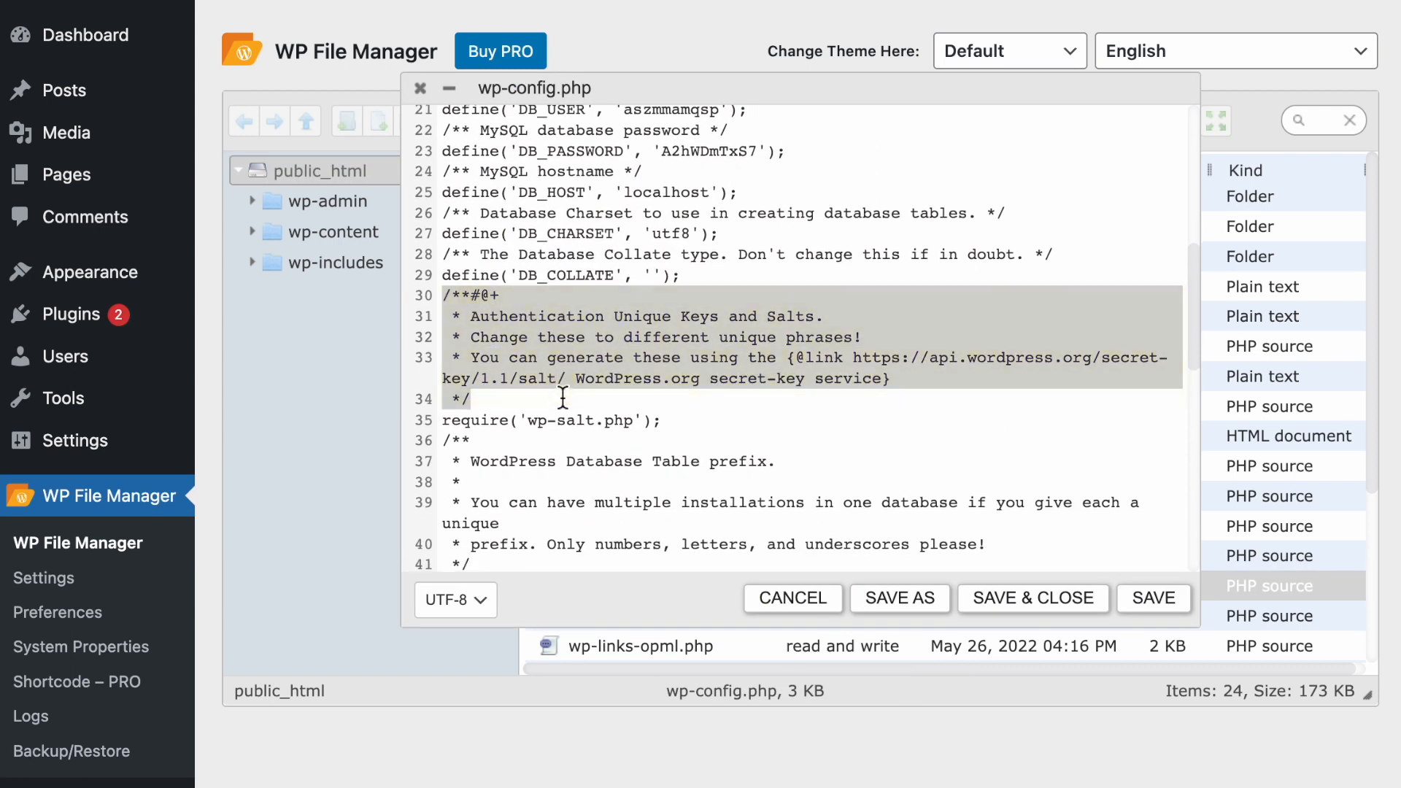
text(define('WP_CACHE_KEY_SALT', 'yoursite.com');)
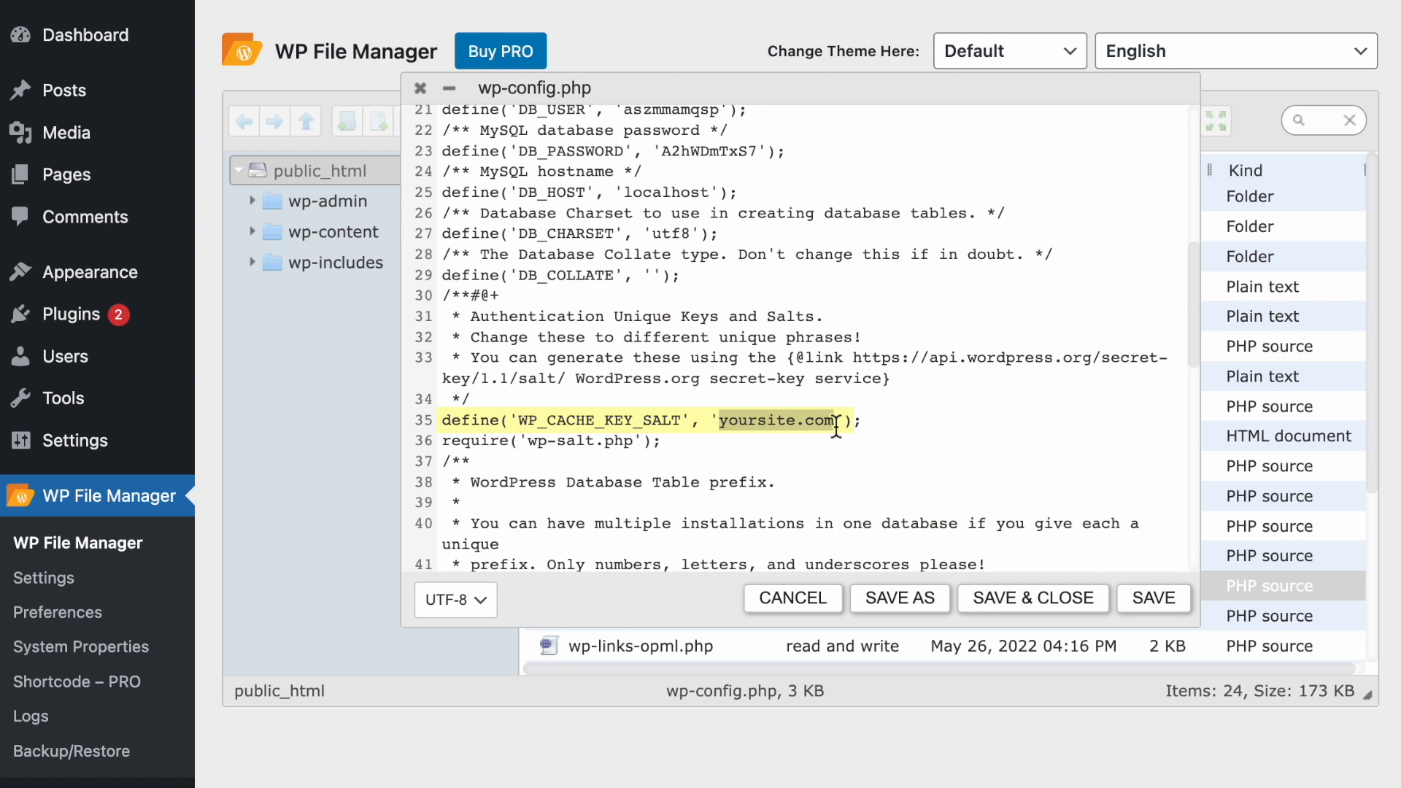
text(worksmart)
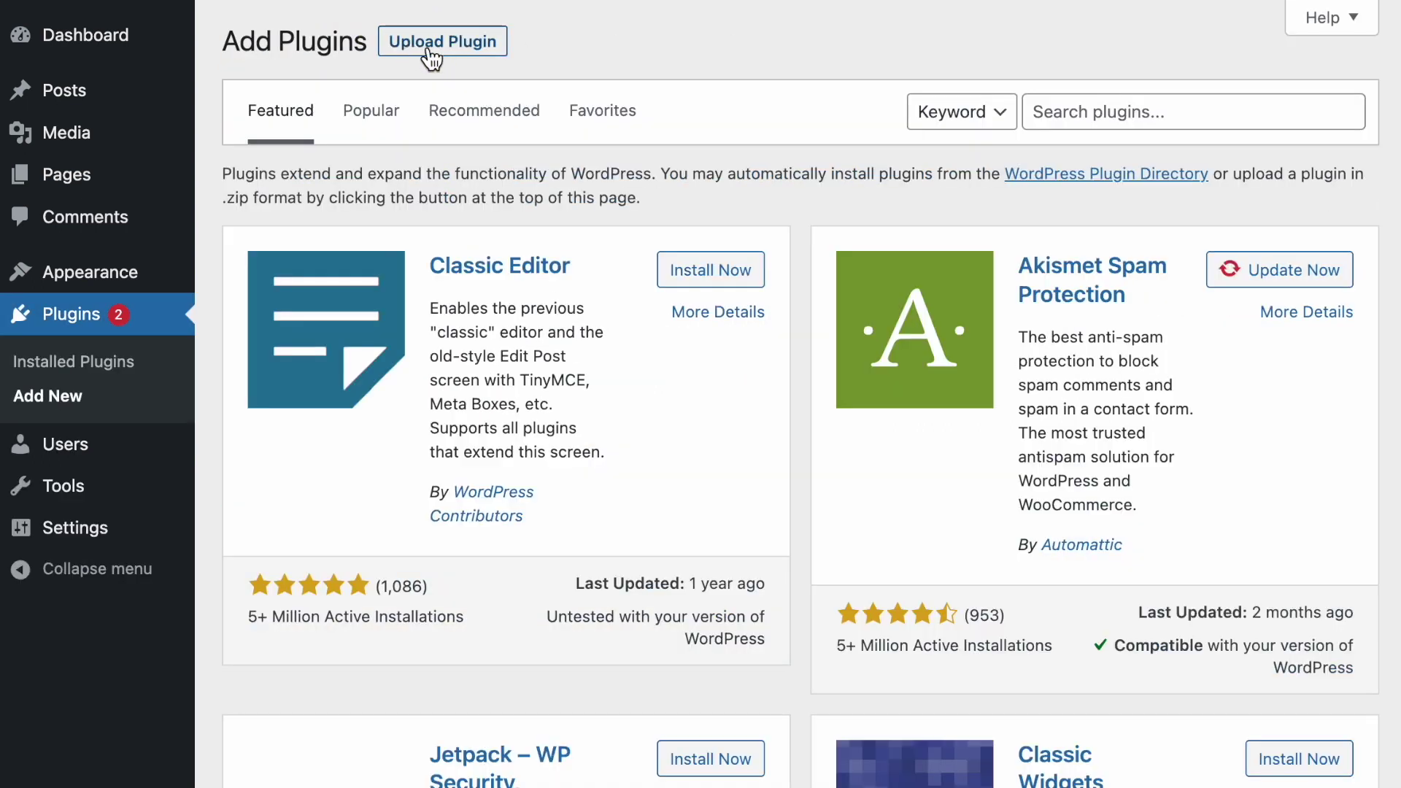
Install Redis Object Cache and enable it so the status shows Connected
text(redis)
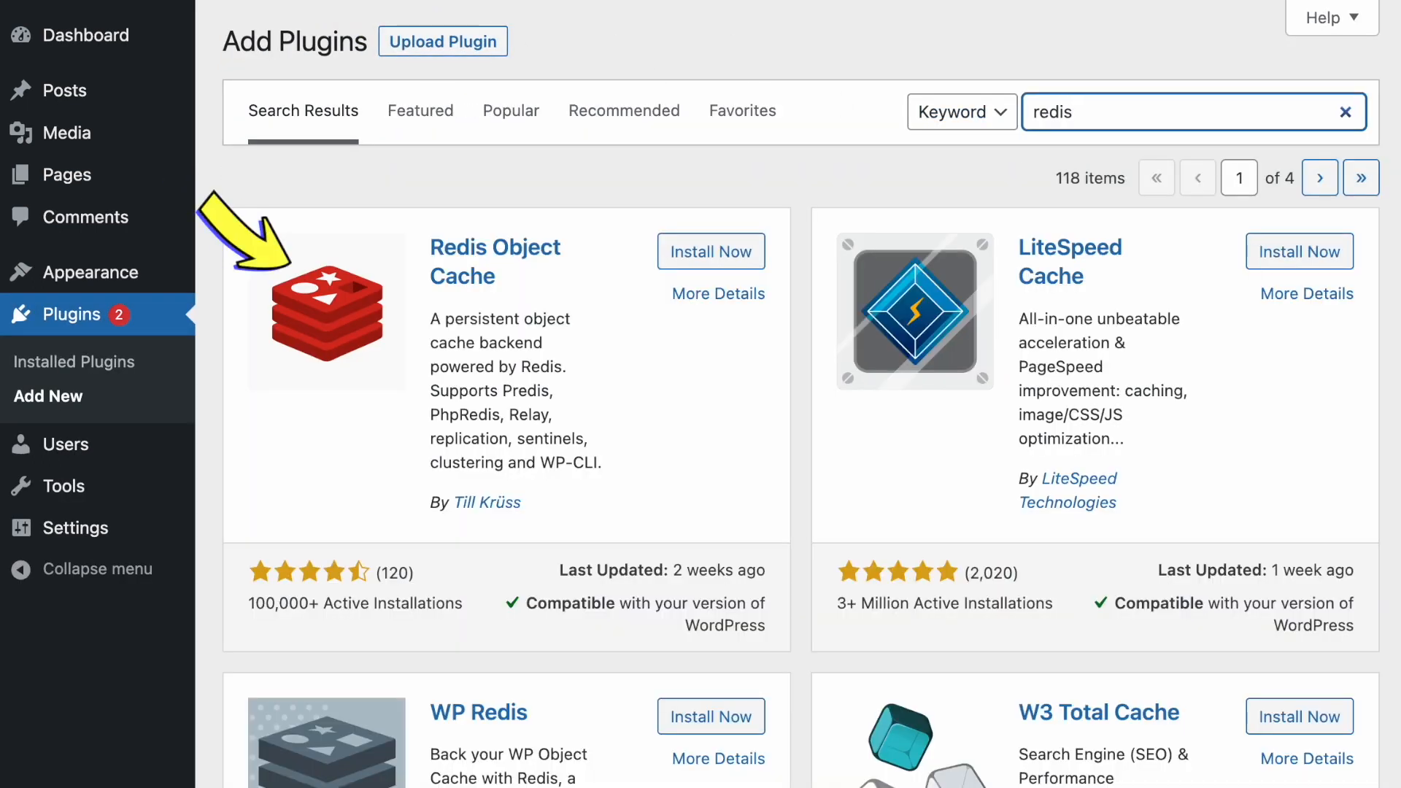
click(711, 251)
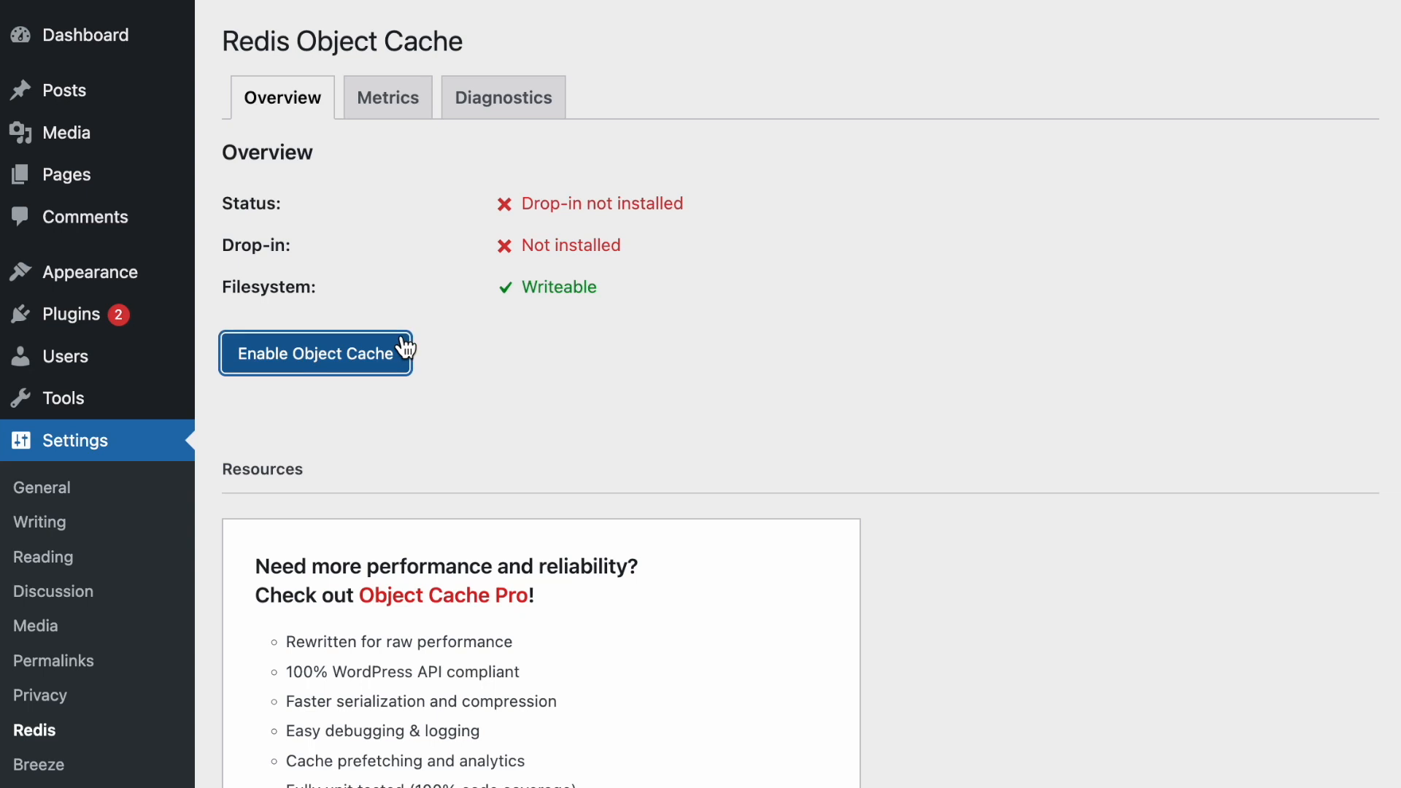
click(315, 354)
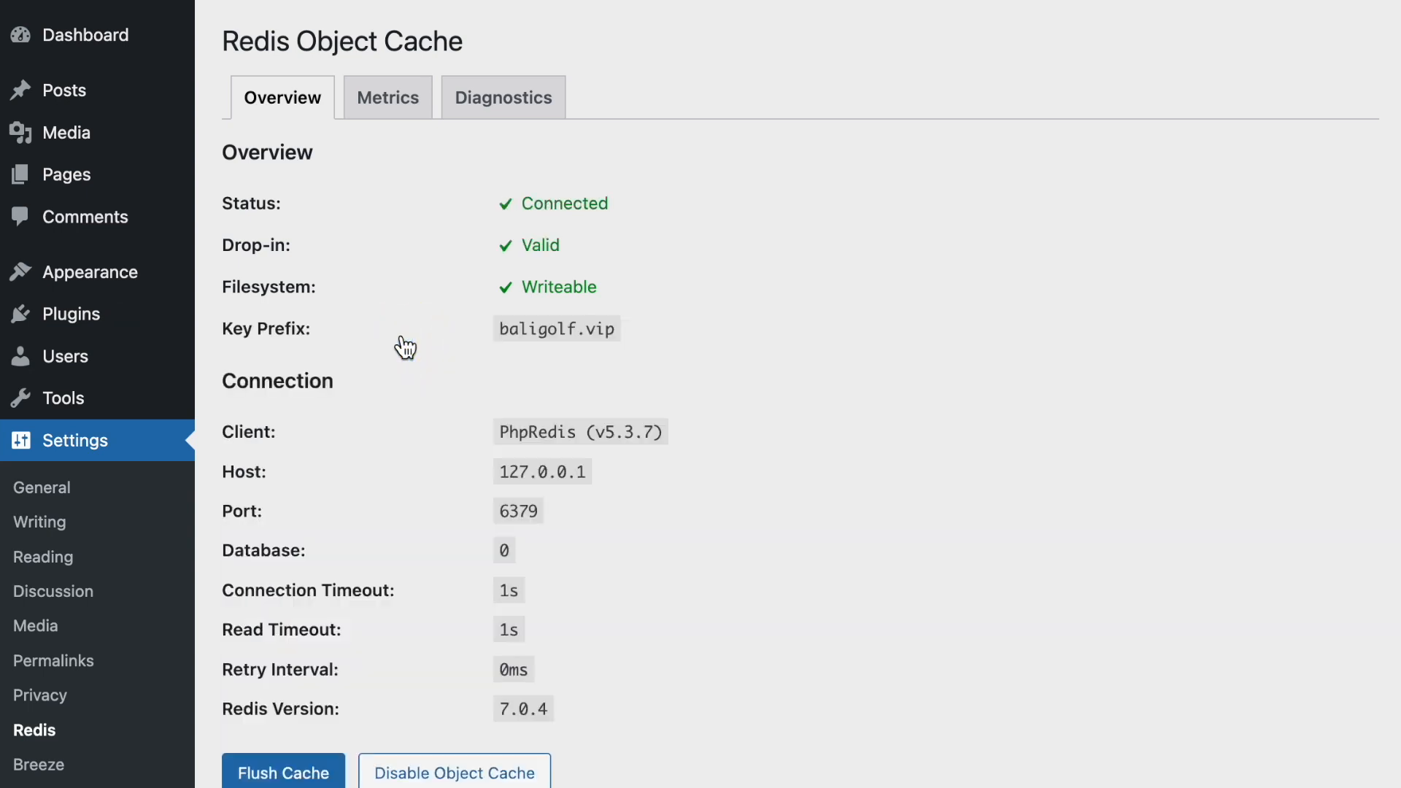